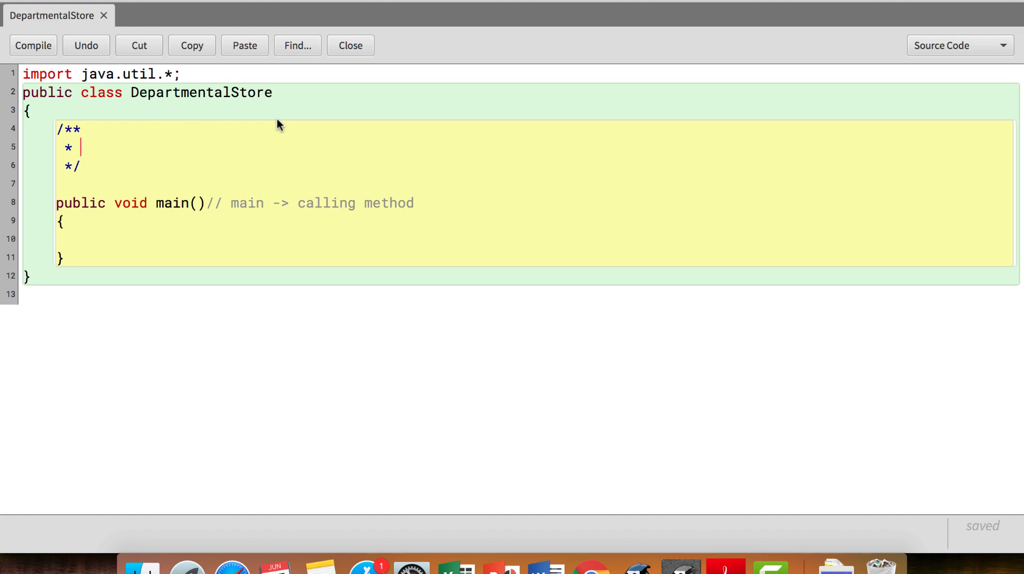
- Type the discount tiers 1000/- 2%, 5000/- 5%, 10000/- 7%, 15000/- 10% into the doc comment
{"action": "type", "text": "1000/-"}
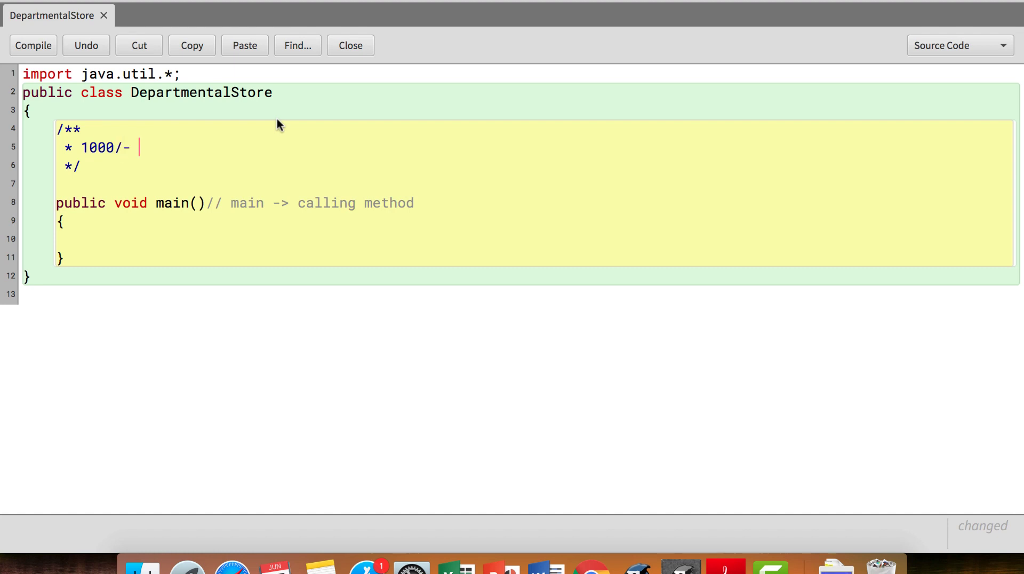
{"action": "type", "text": "2%"}
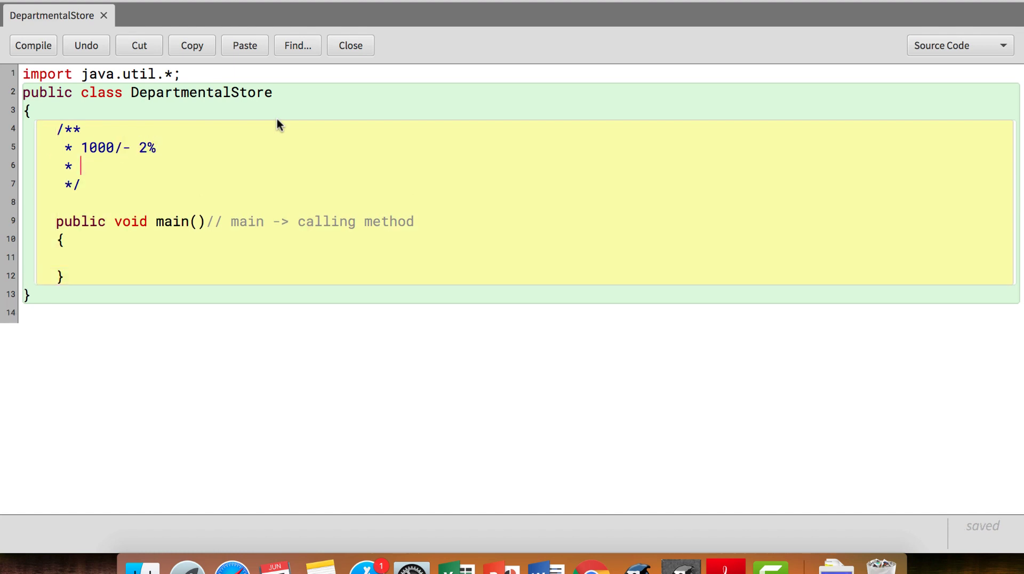
{"action": "type", "text": "500"}
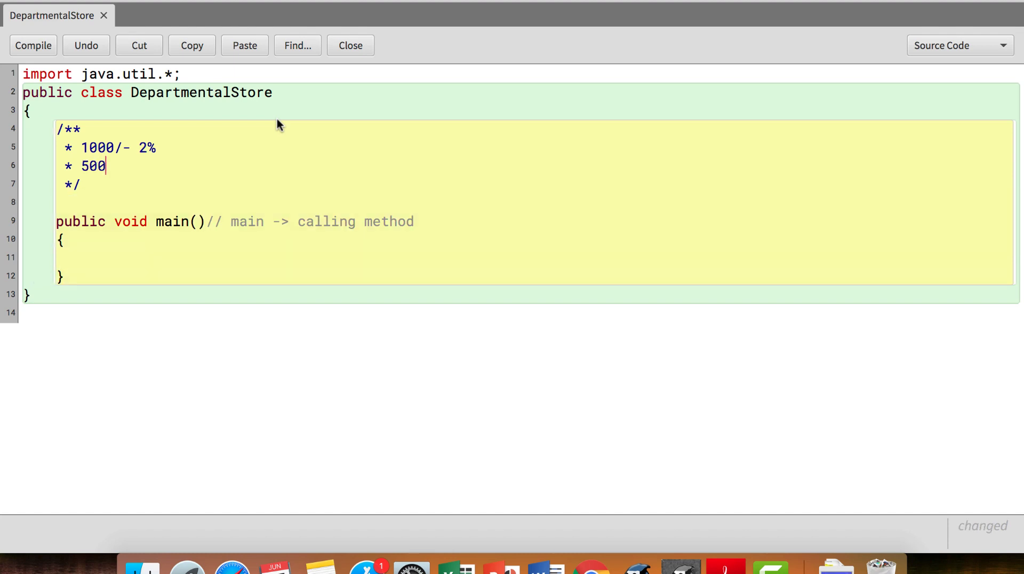
{"action": "type", "text": "0/- 5%"}
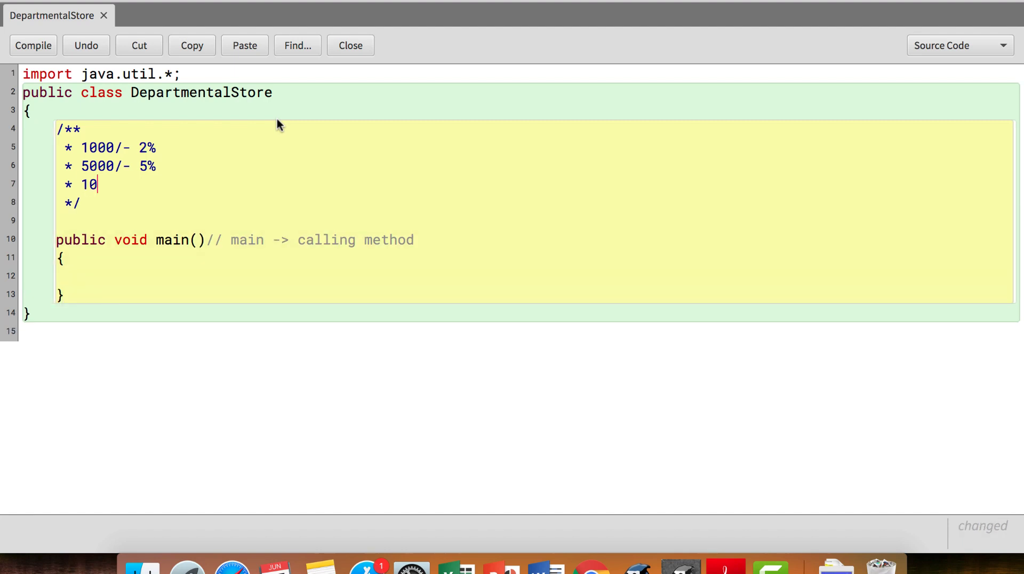
{"action": "type", "text": "00/-"}
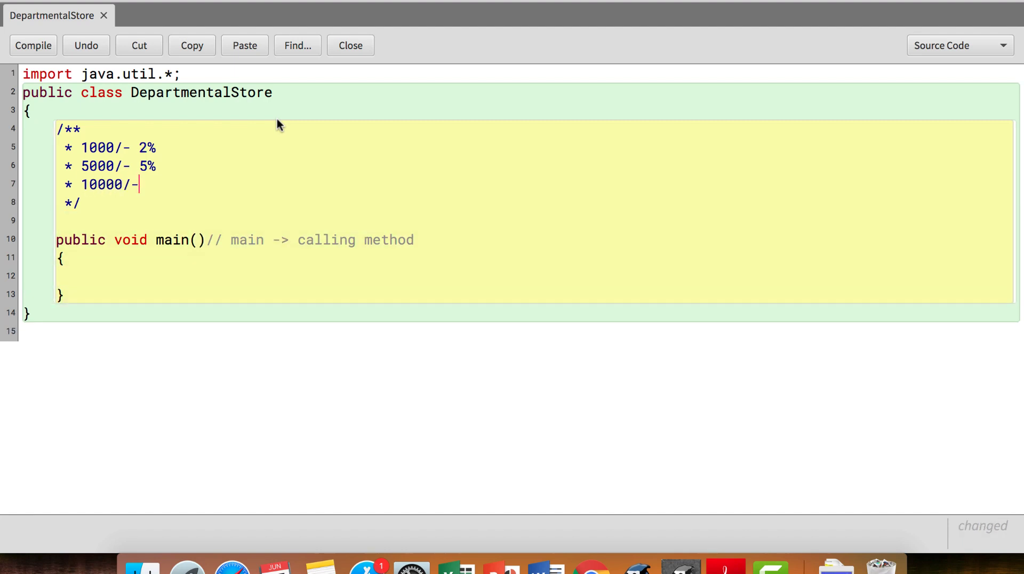
{"action": "type", "text": "7%"}
{"action": "type", "text": "* 15000/-"}
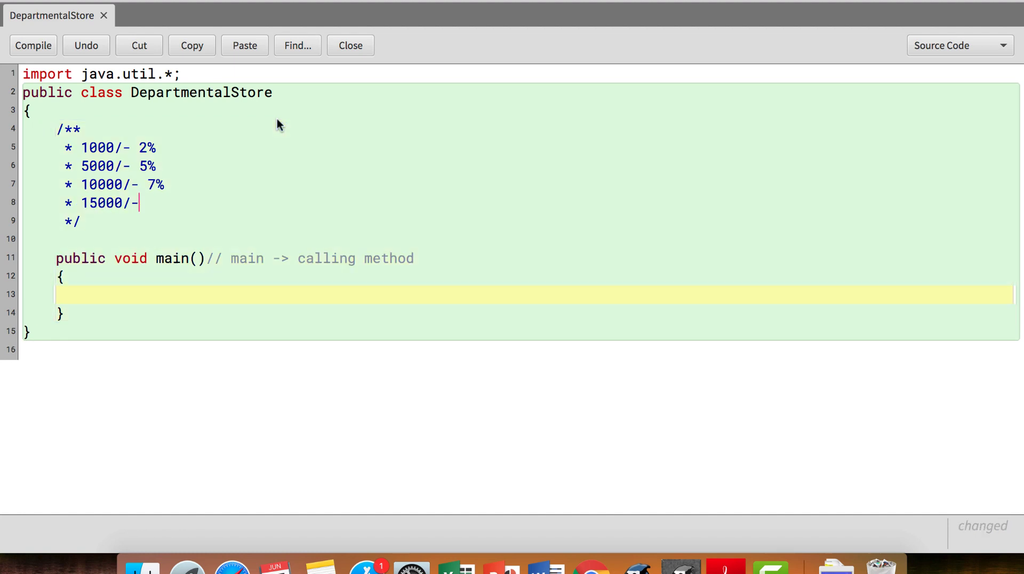
{"action": "type", "text": "10"}
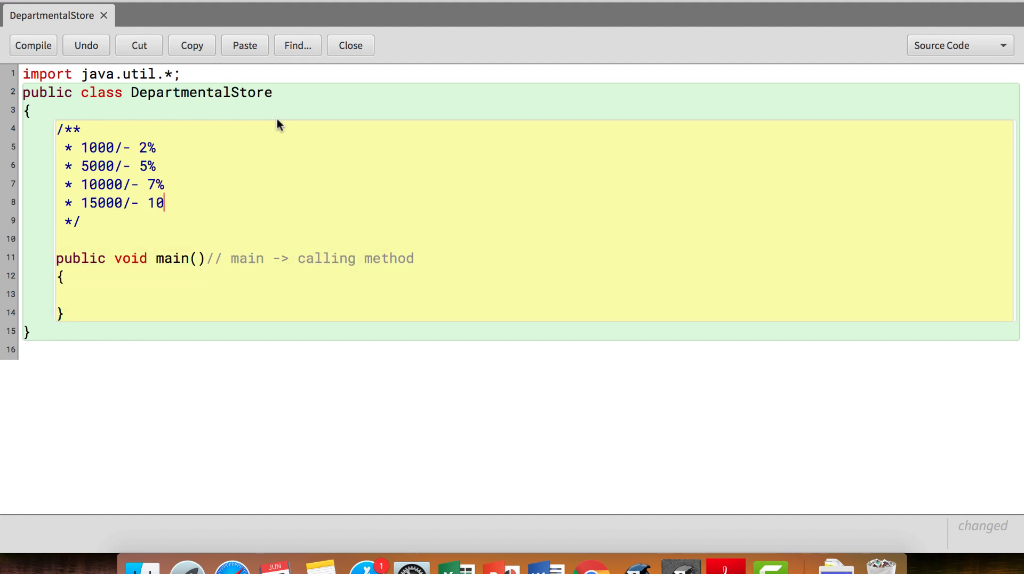
{"action": "type", "text": "%"}
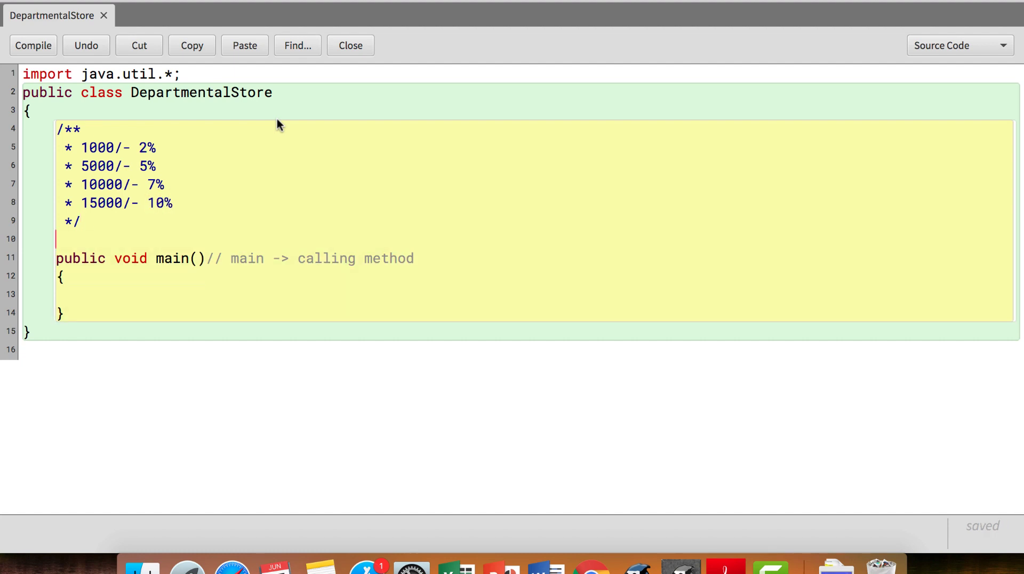
- Insert a blank line and the comment line 'calculation of discount' above main
{"action": "key", "text": "Return"}
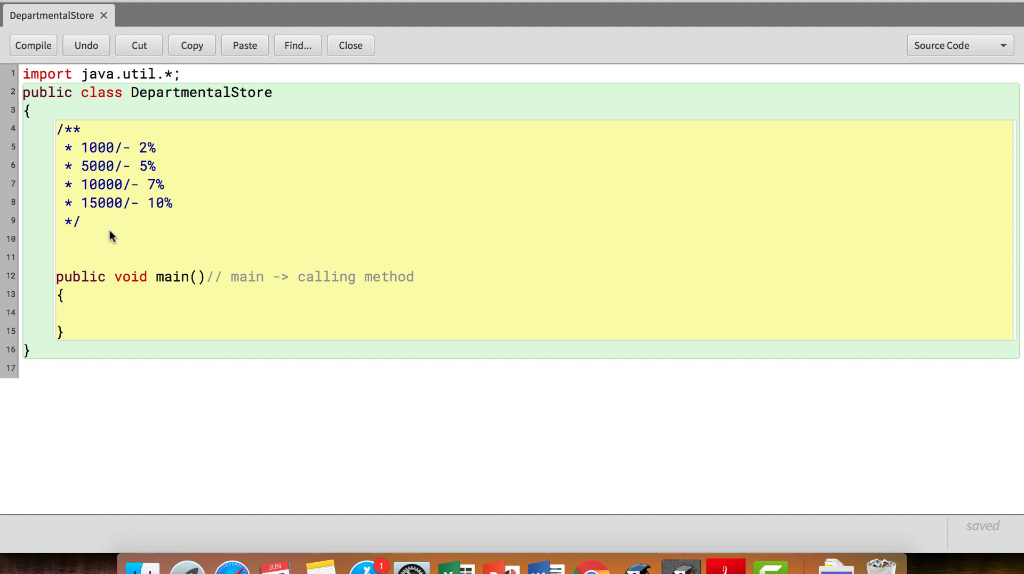
{"action": "mouse_move", "coordinate": [82, 193]}
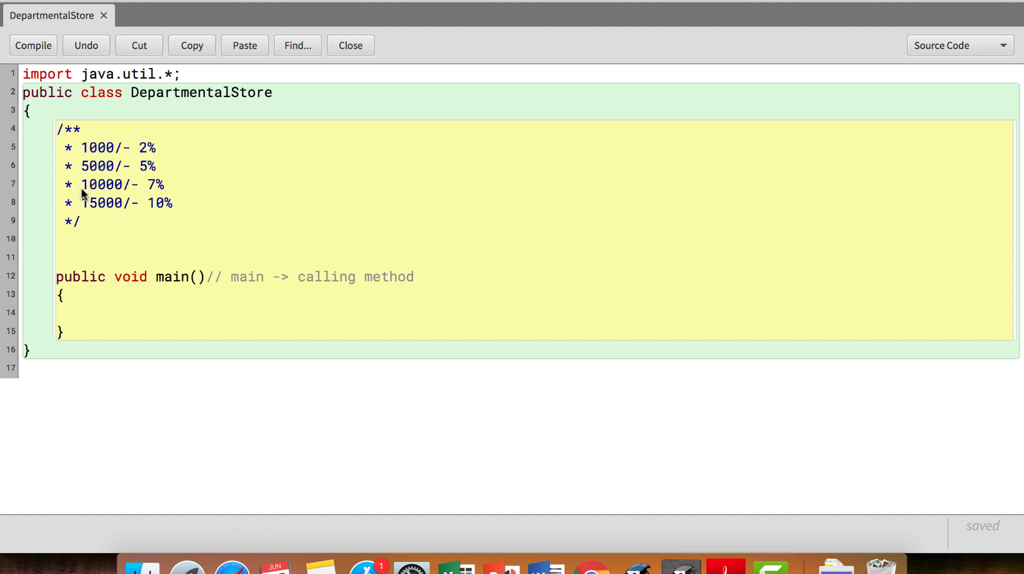
{"action": "mouse_move", "coordinate": [103, 157]}
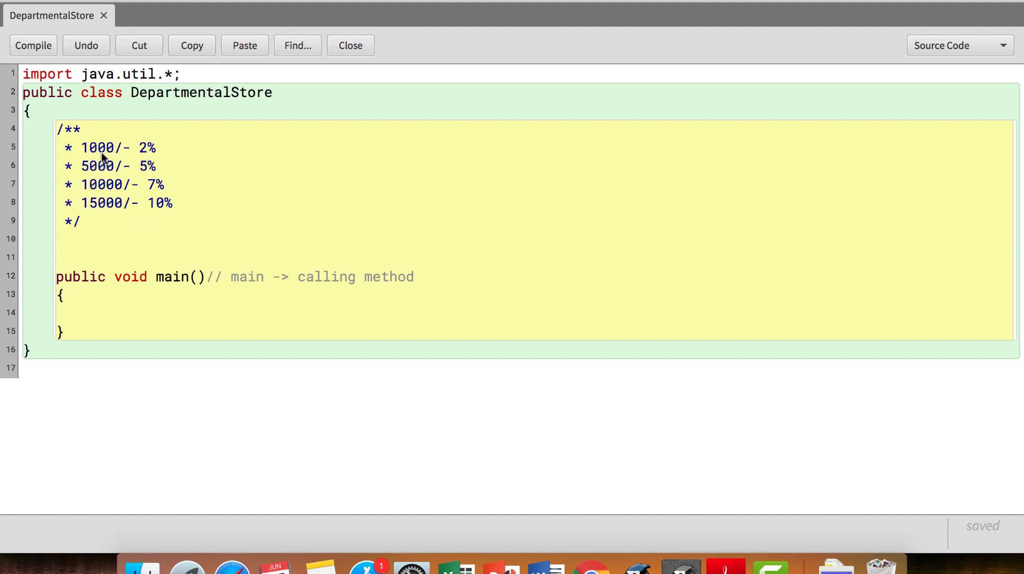
{"action": "mouse_move", "coordinate": [162, 151]}
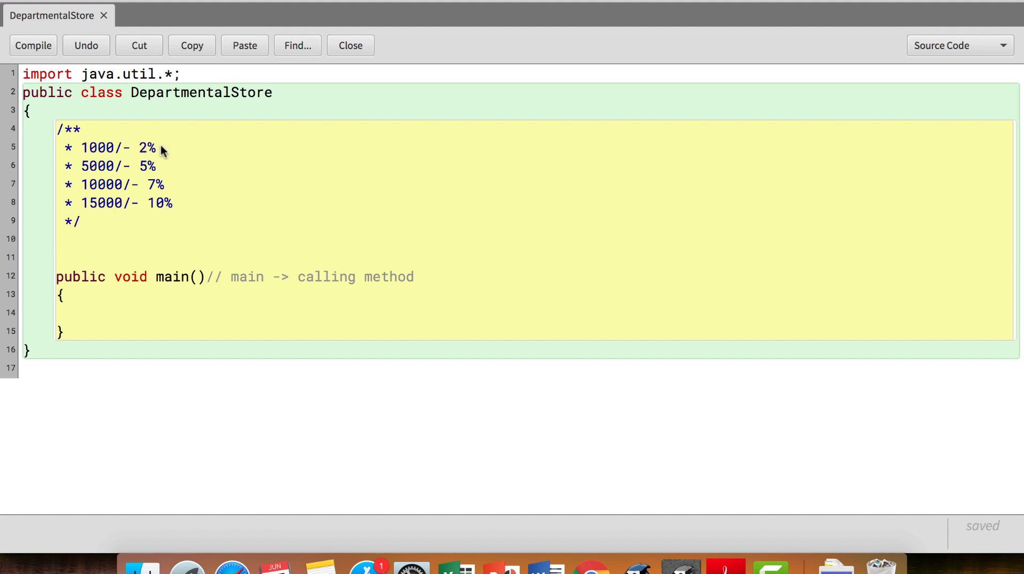
{"action": "mouse_move", "coordinate": [99, 177]}
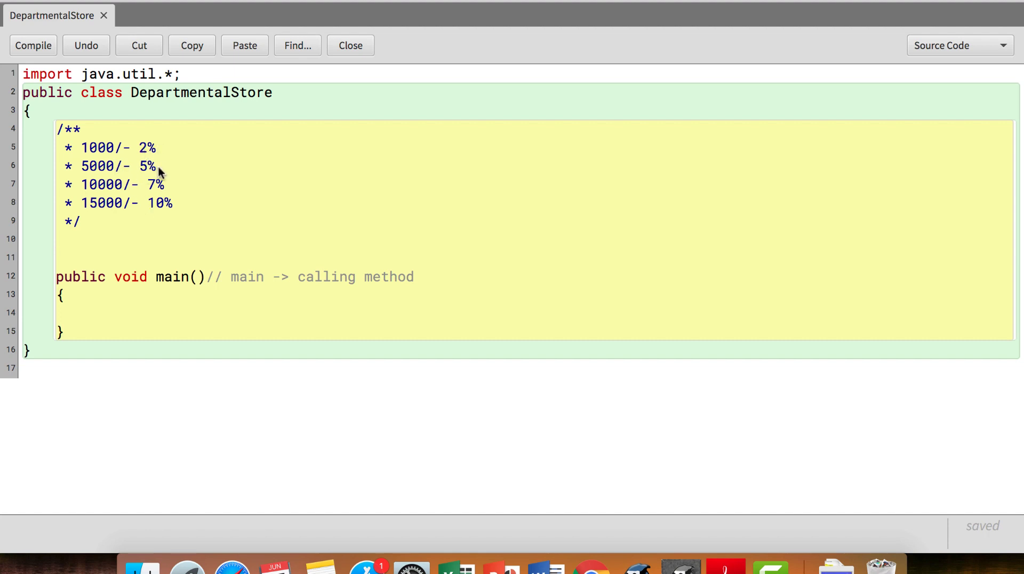
{"action": "mouse_move", "coordinate": [157, 212]}
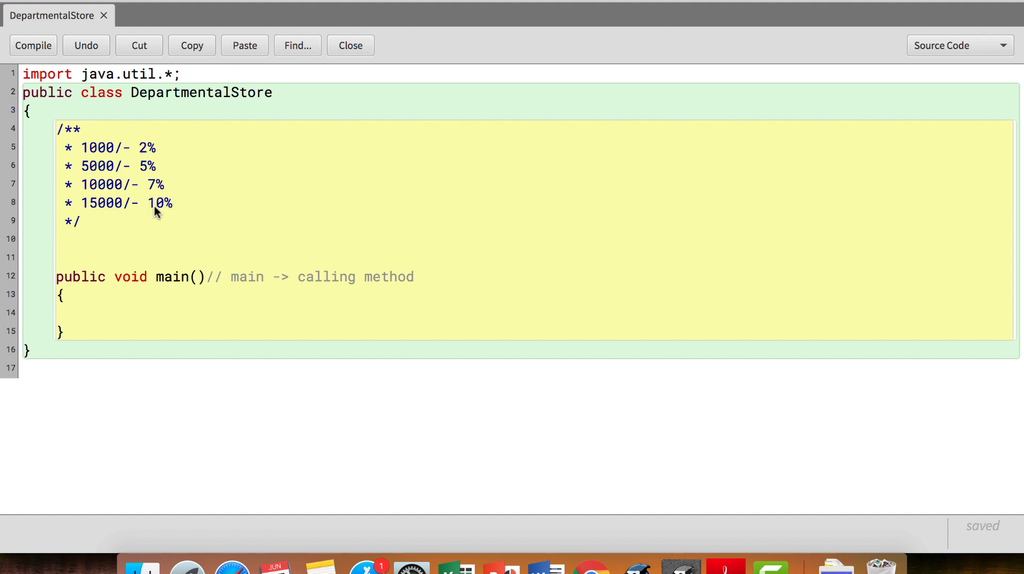
{"action": "mouse_move", "coordinate": [178, 216]}
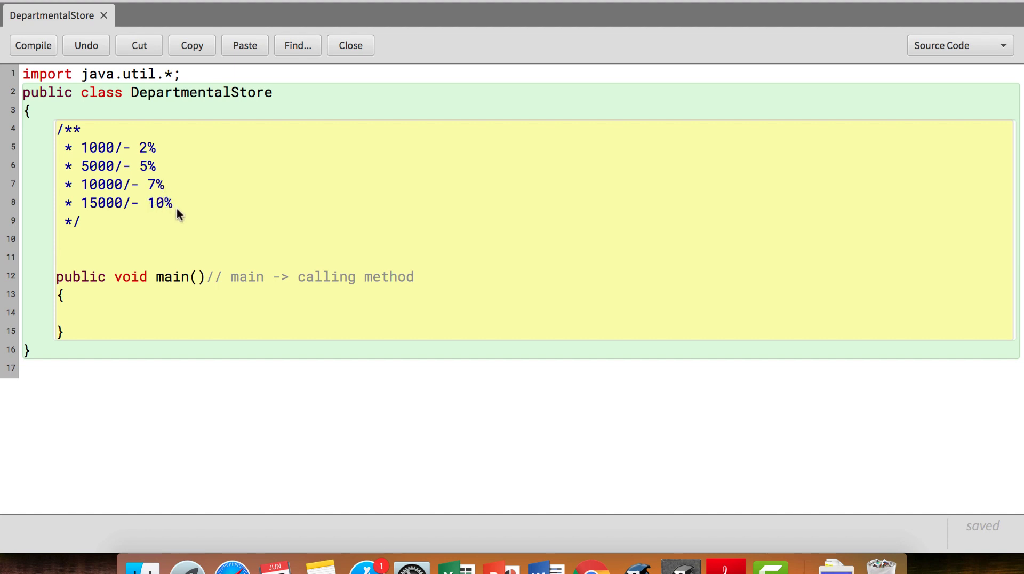
{"action": "type", "text": "calculation of d"}
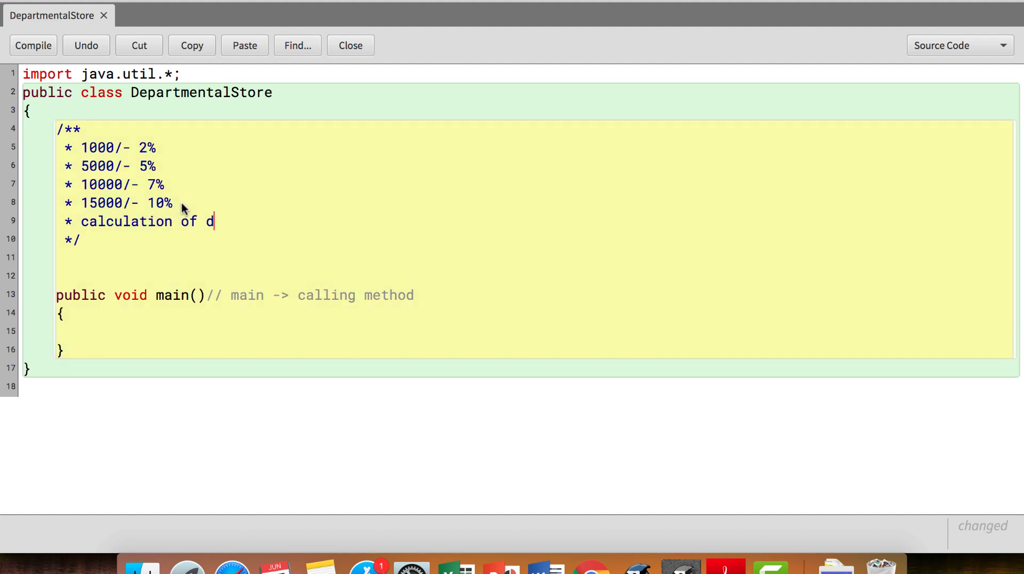
{"action": "type", "text": "iscount"}
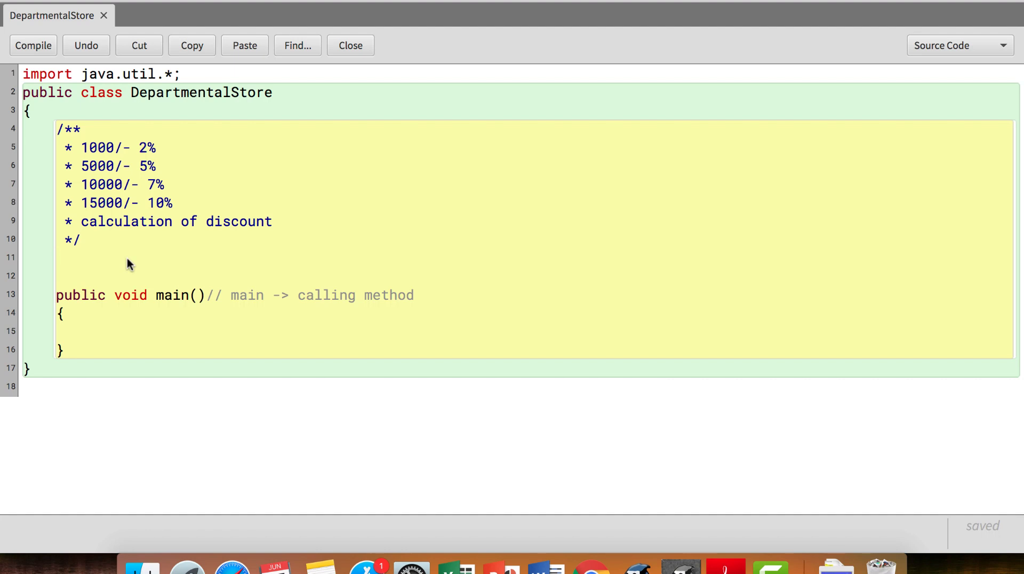
{"action": "mouse_move", "coordinate": [174, 212]}
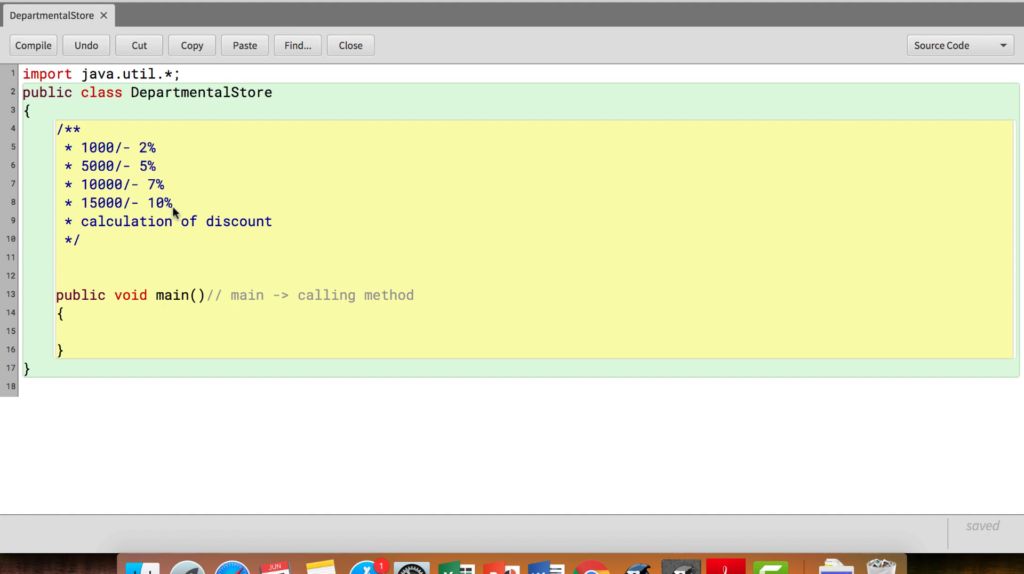
{"action": "mouse_move", "coordinate": [166, 262]}
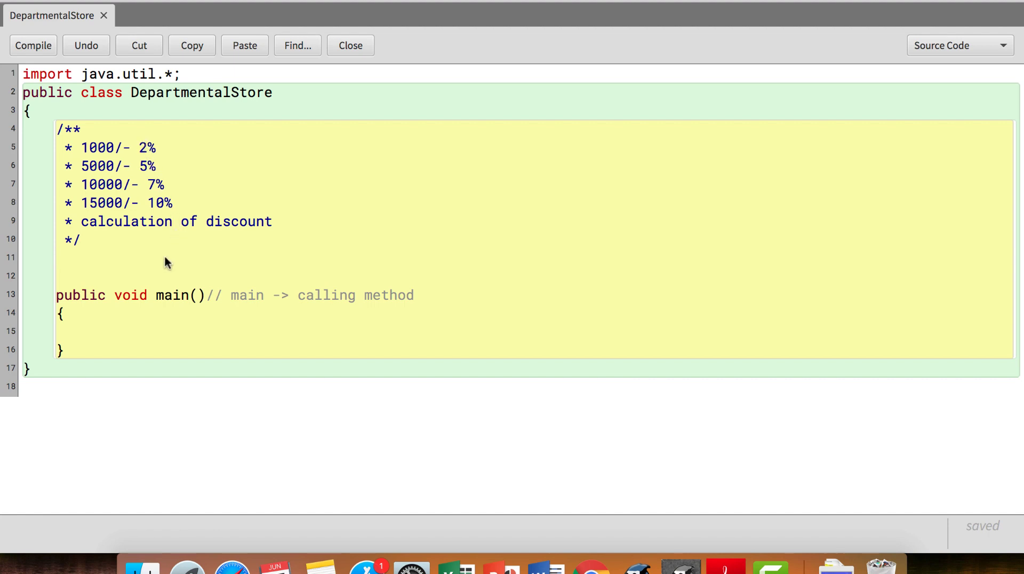
- Write the calculateDiscount(double percent, double amount) signature and compile to check it
{"action": "type", "text": "public"}
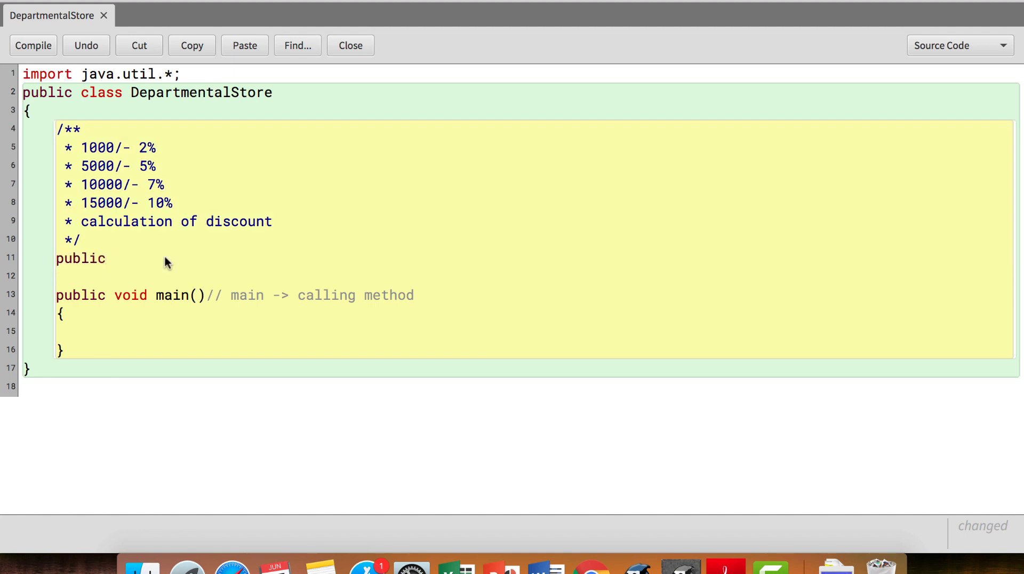
{"action": "type", "text": "double ca"}
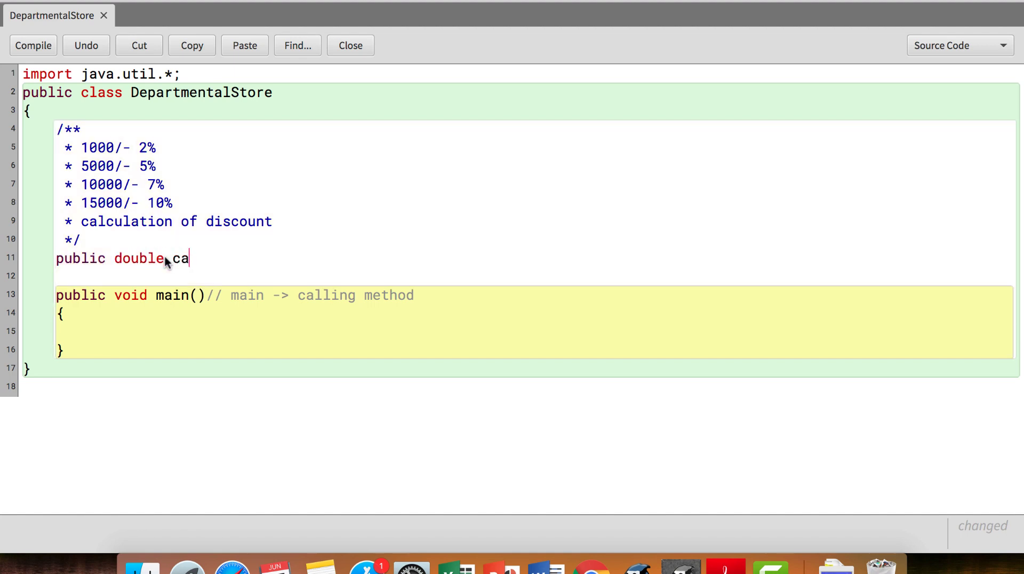
{"action": "type", "text": "lcula"}
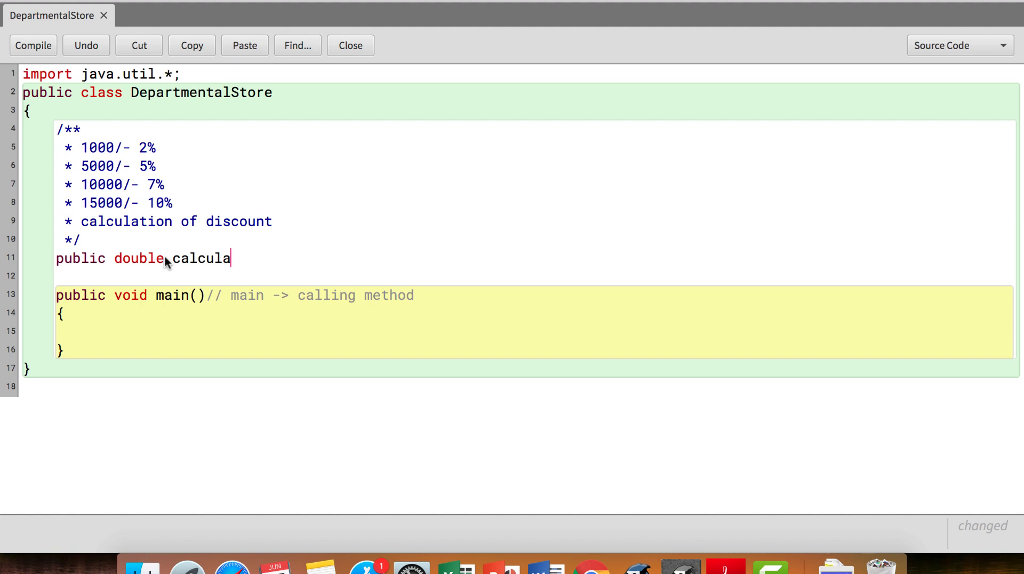
{"action": "type", "text": "teDisco"}
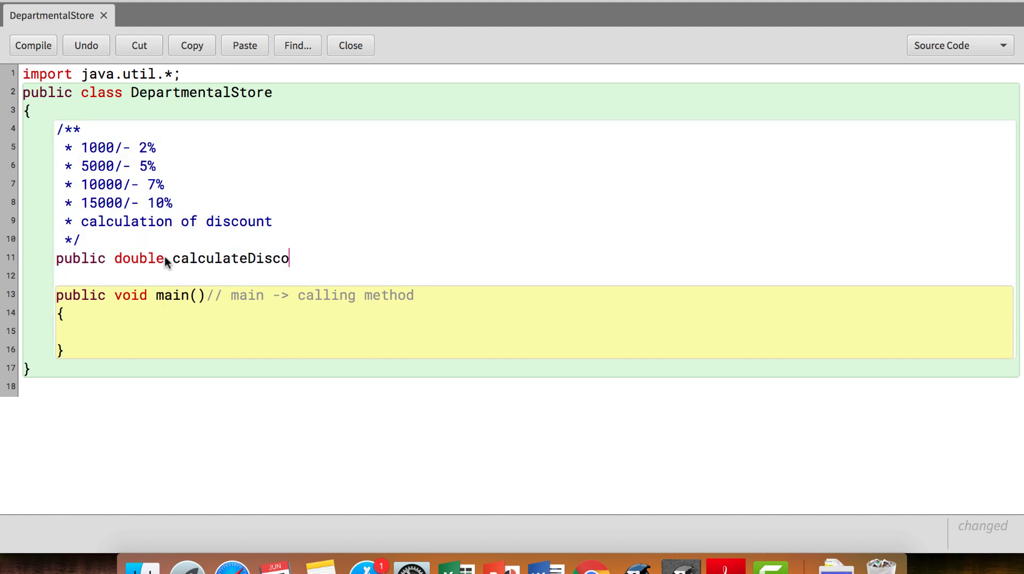
{"action": "type", "text": "unt("}
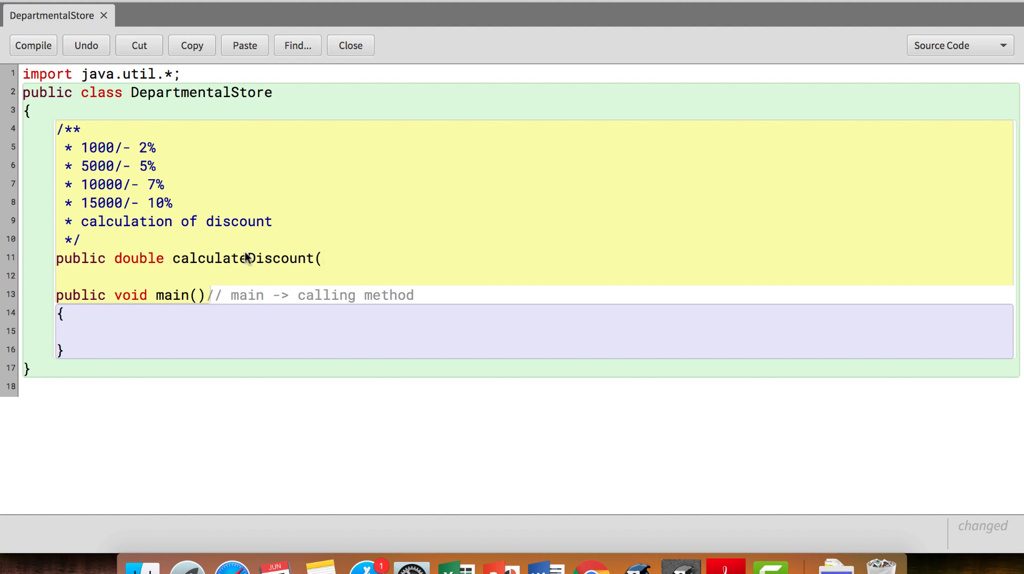
{"action": "mouse_move", "coordinate": [330, 256]}
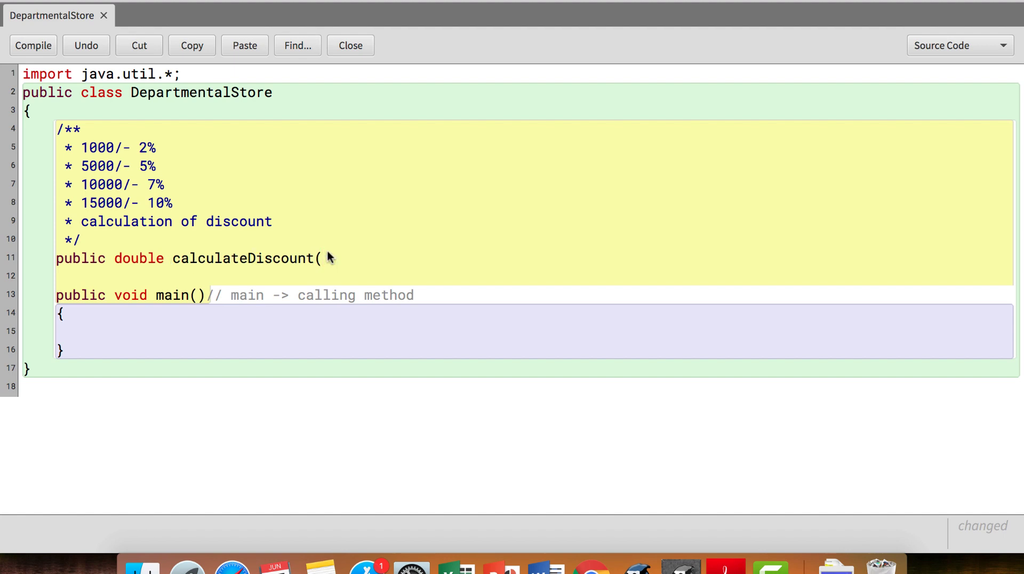
{"action": "type", "text": "double"}
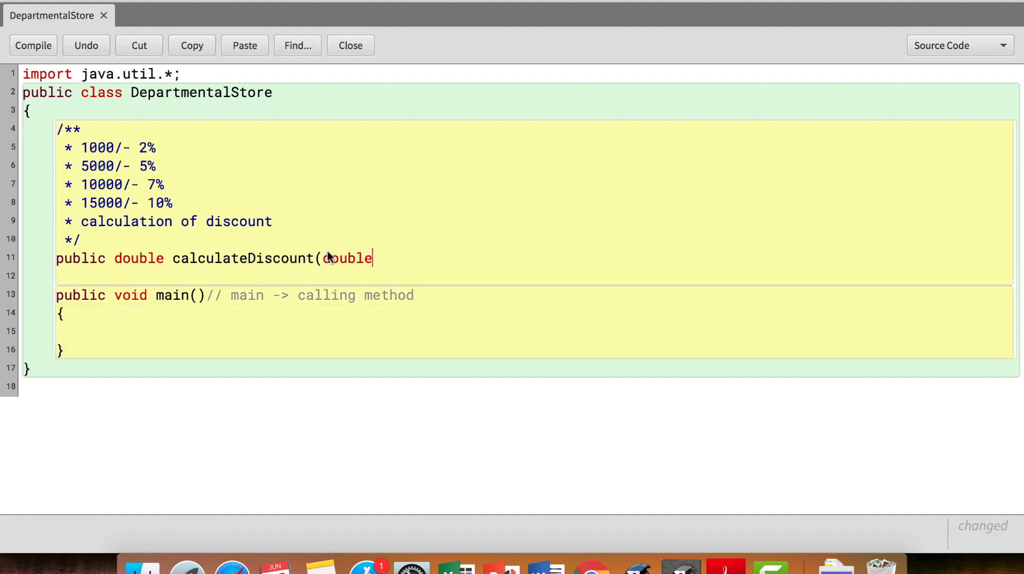
{"action": "type", "text": "perc"}
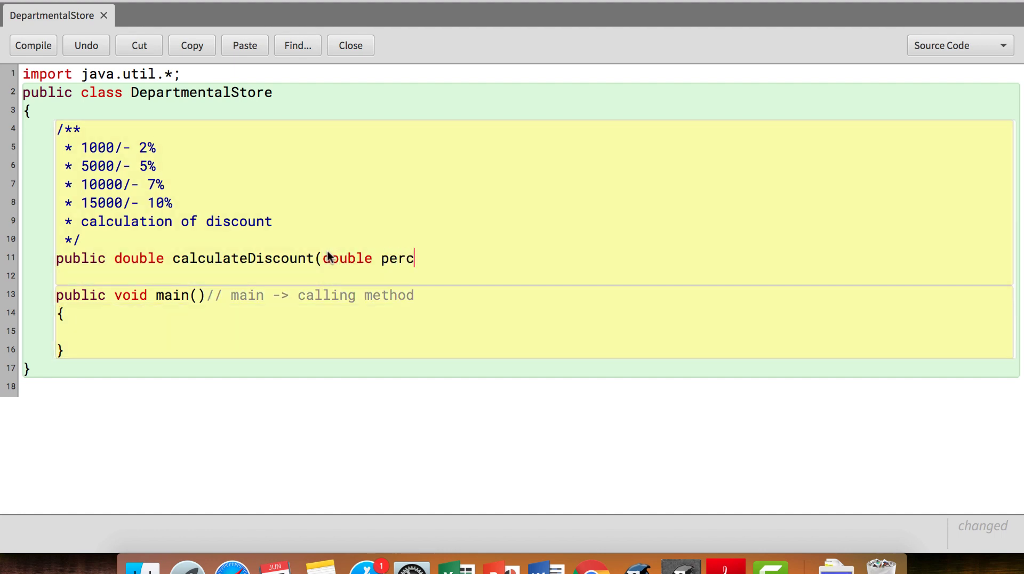
{"action": "type", "text": "e"}
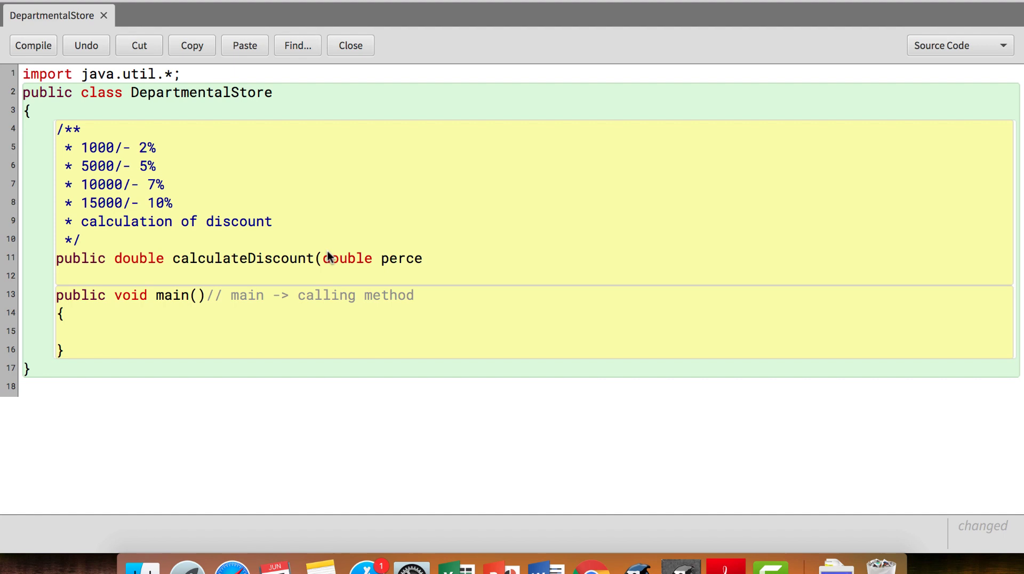
{"action": "type", "text": "nt, do"}
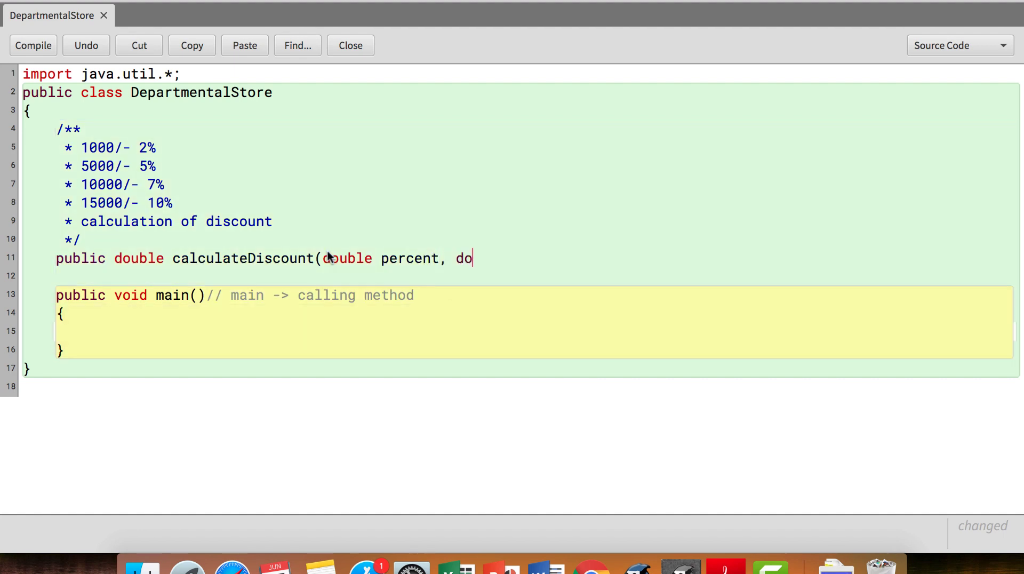
{"action": "type", "text": "uble amount)"}
{"action": "type", "text": "{"}
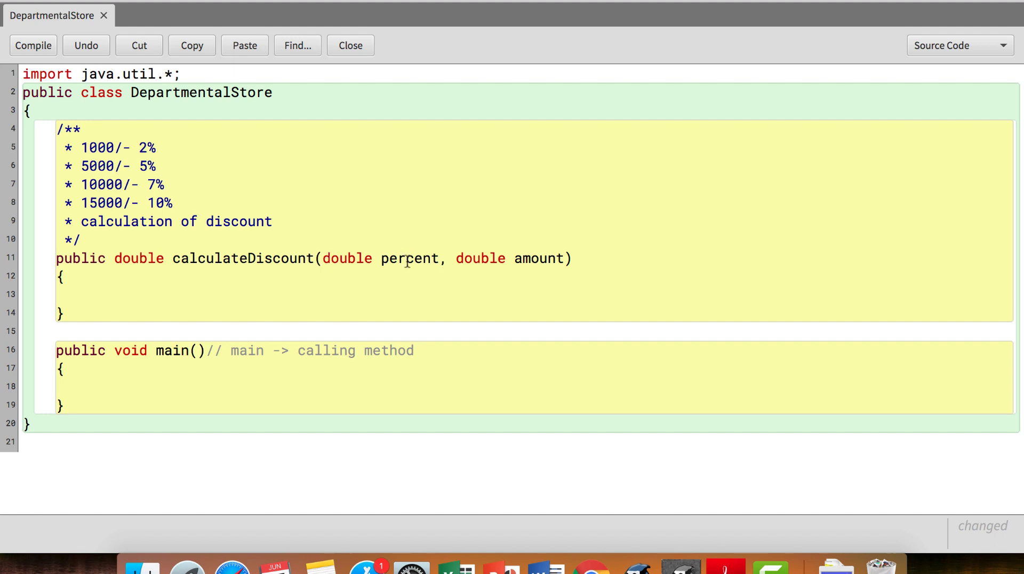
{"action": "left_click", "coordinate": [33, 45]}
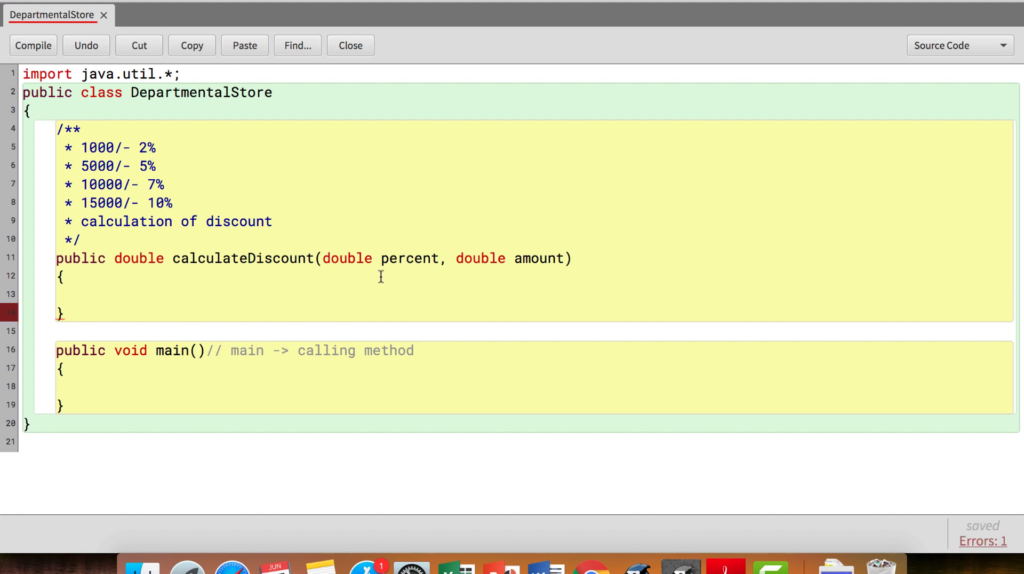
- Compute double discount = percent/100 * amount inside the method body
{"action": "left_click", "coordinate": [88, 293]}
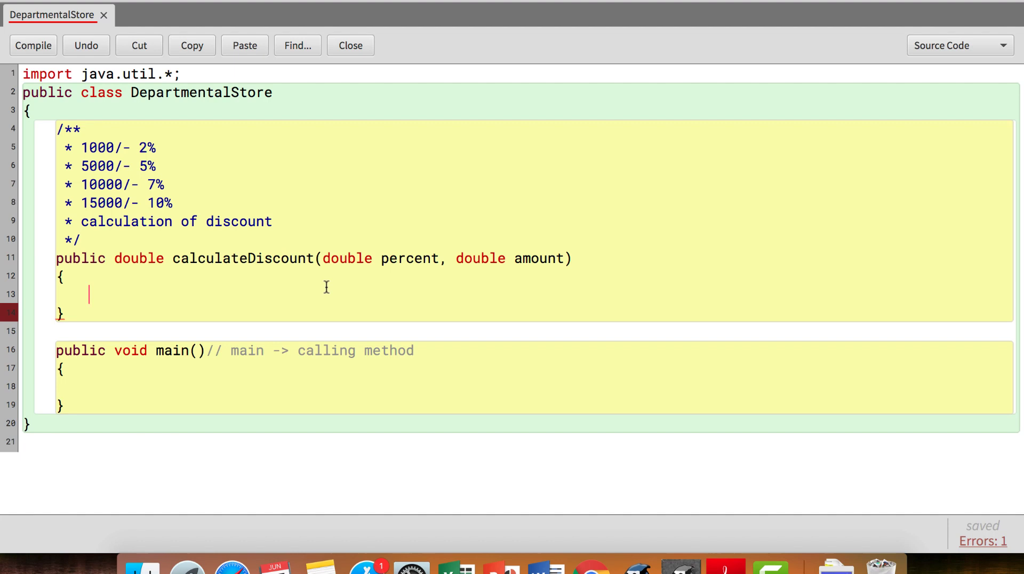
{"action": "type", "text": "double am"}
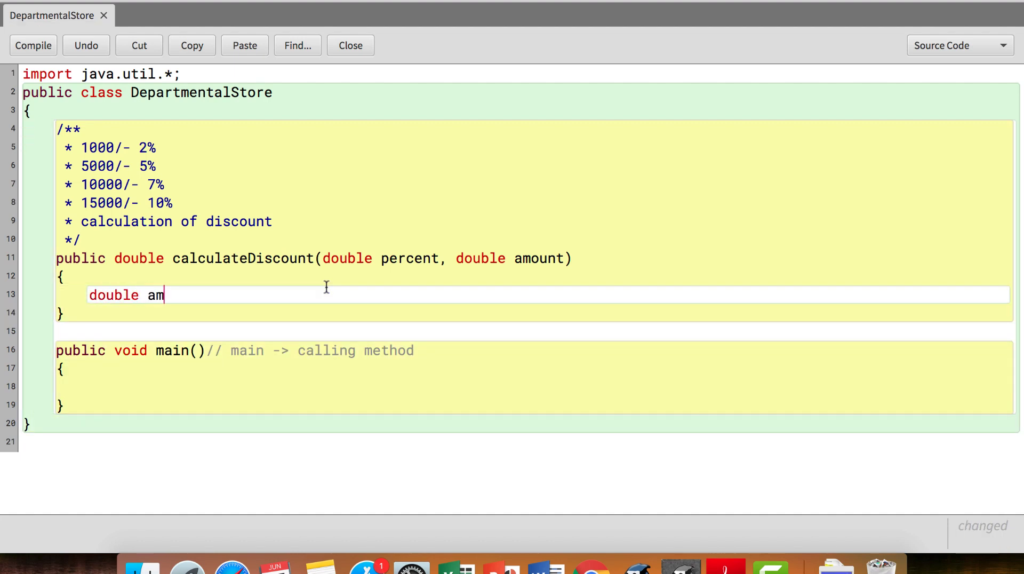
{"action": "type", "text": "dis"}
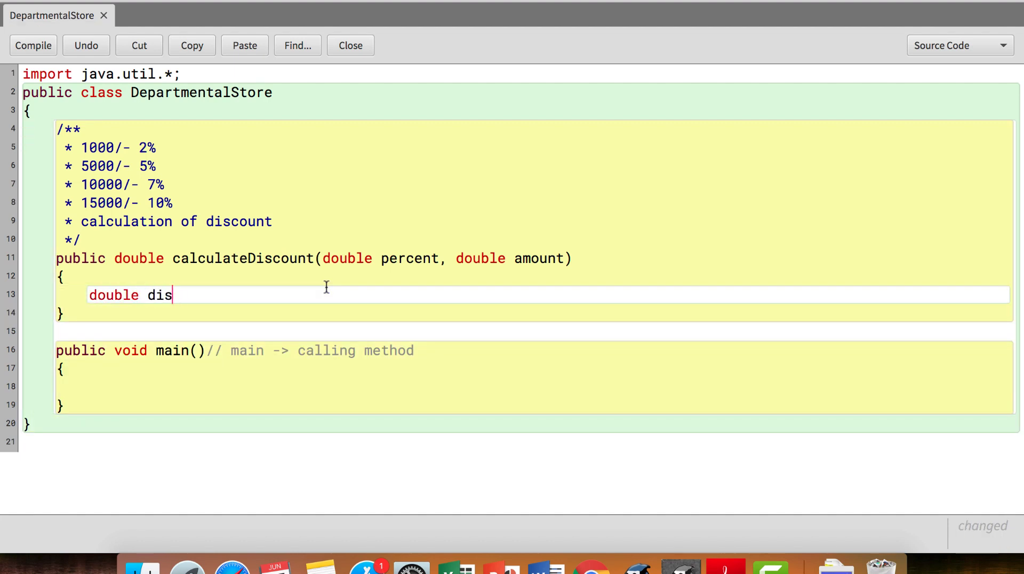
{"action": "type", "text": "amount"}
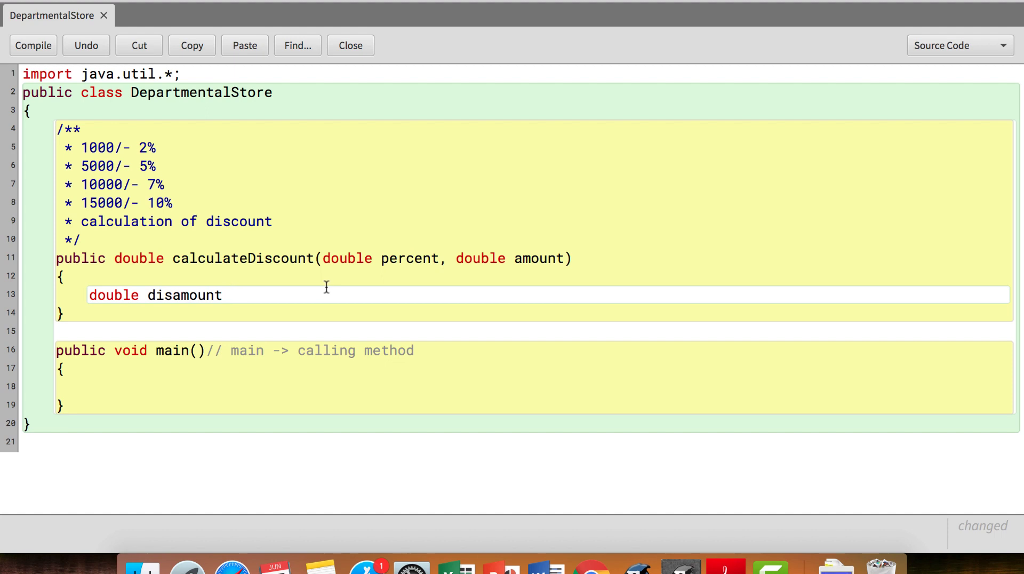
{"action": "key", "text": "BackSpace"}
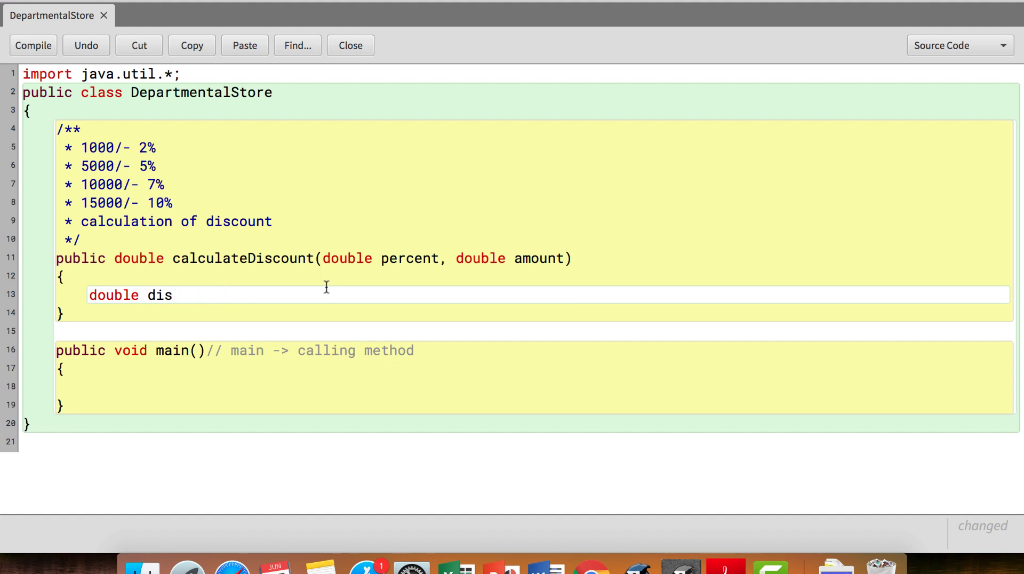
{"action": "type", "text": "count ="}
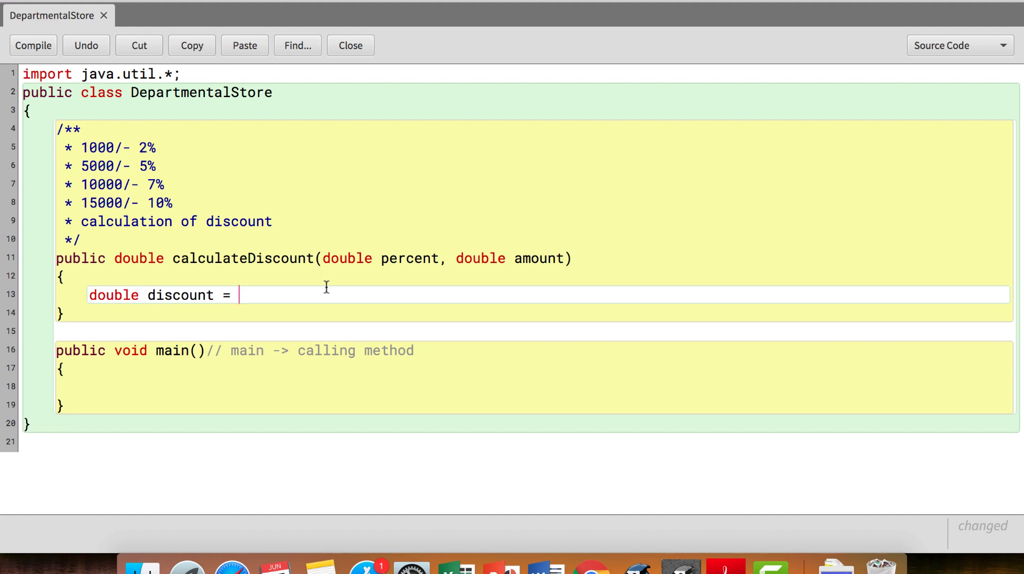
{"action": "type", "text": "percent"}
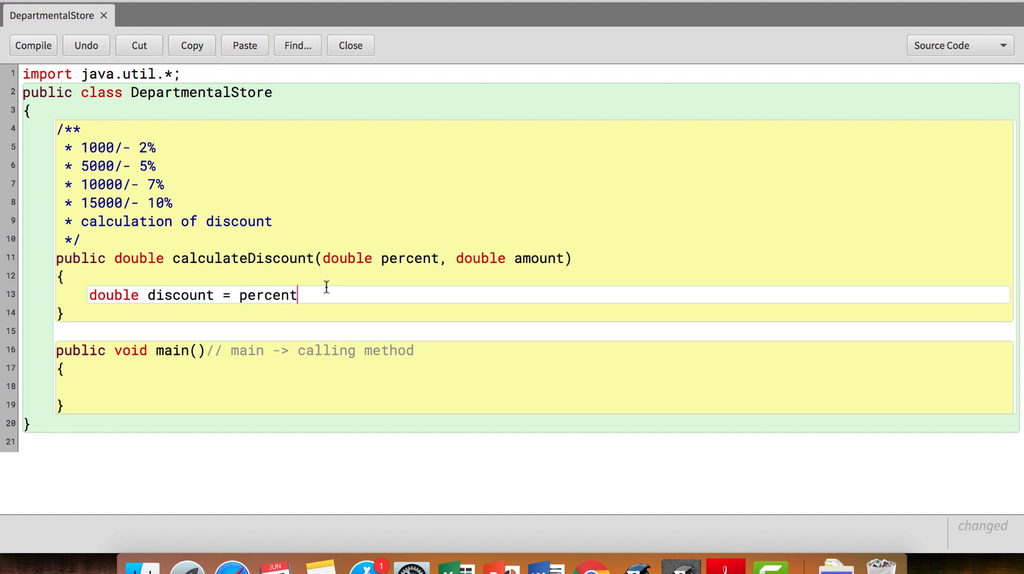
{"action": "type", "text": "/100 *"}
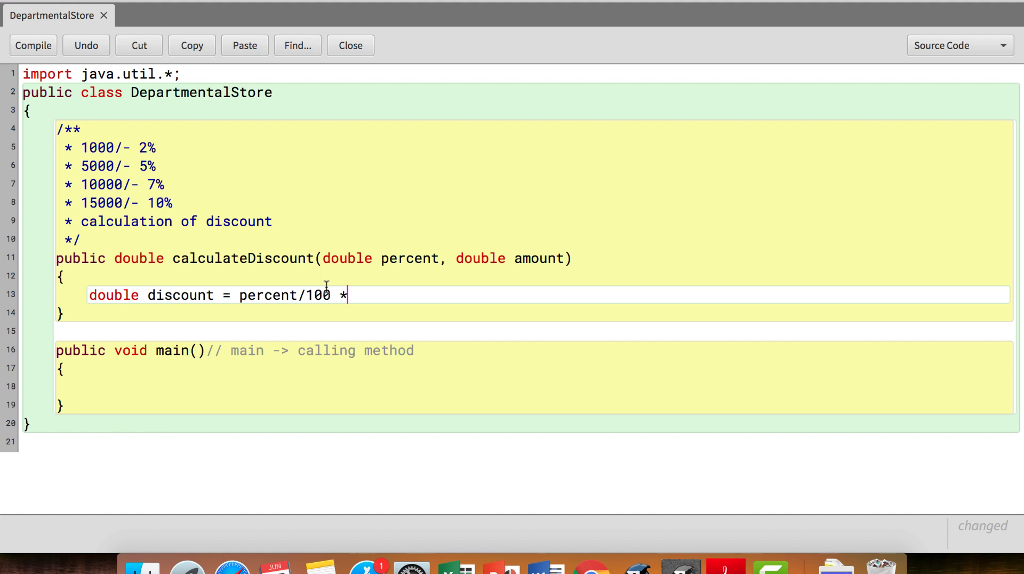
{"action": "type", "text": "ampunt"}
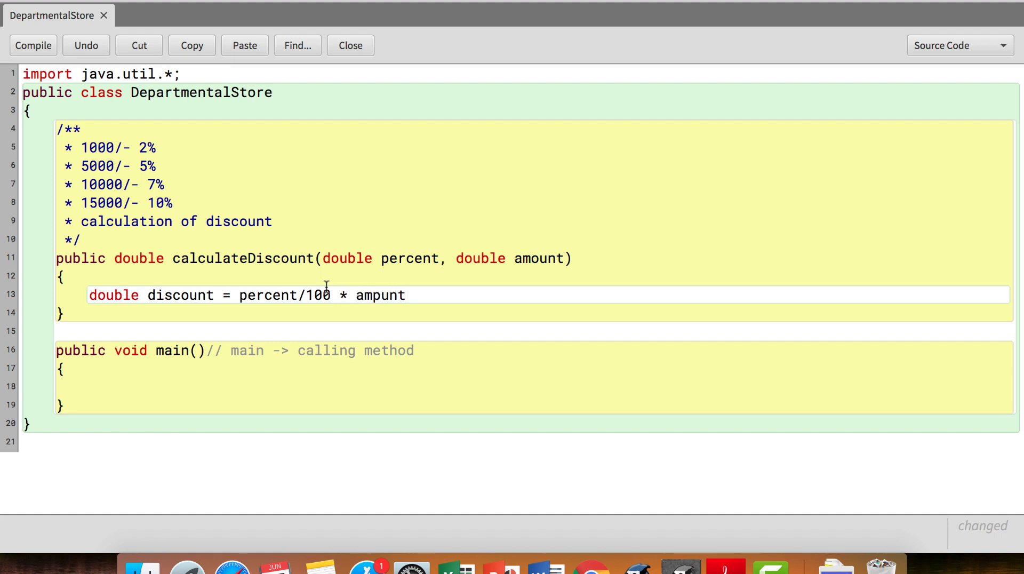
{"action": "type", "text": "amount;"}
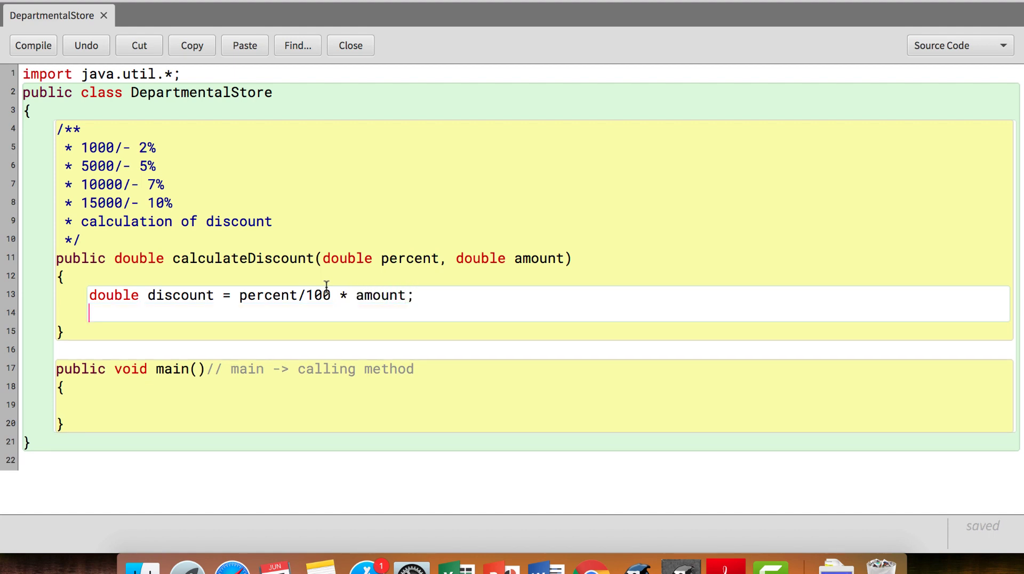
- Compute discamount = amount - discount and return discamount
{"action": "type", "text": "double"}
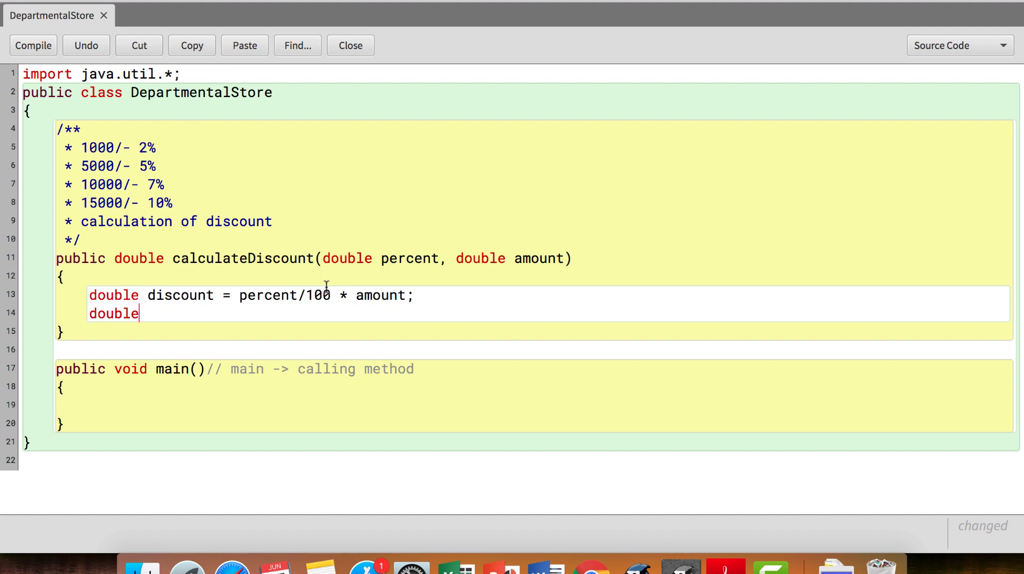
{"action": "type", "text": "disc"}
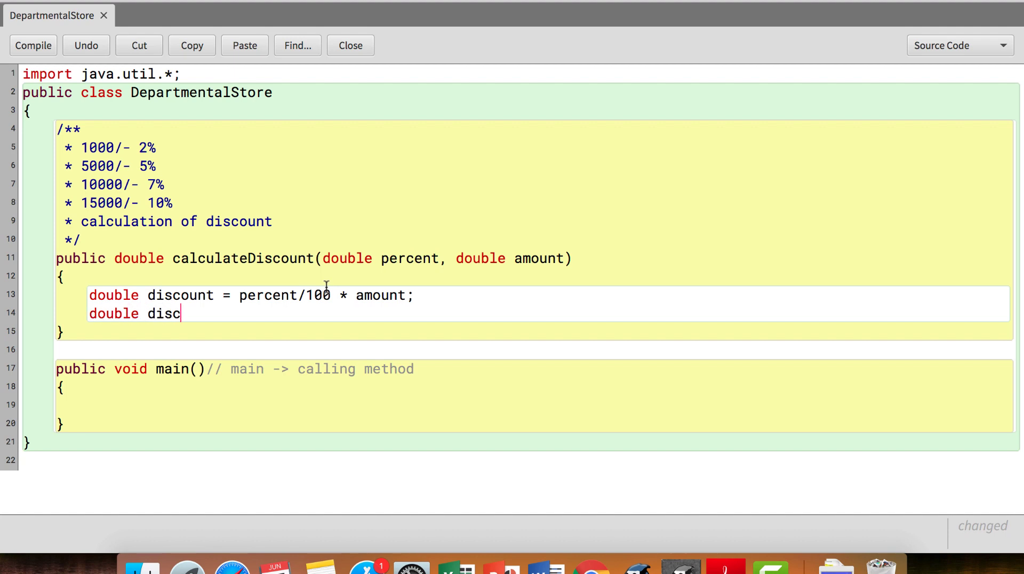
{"action": "type", "text": "amou"}
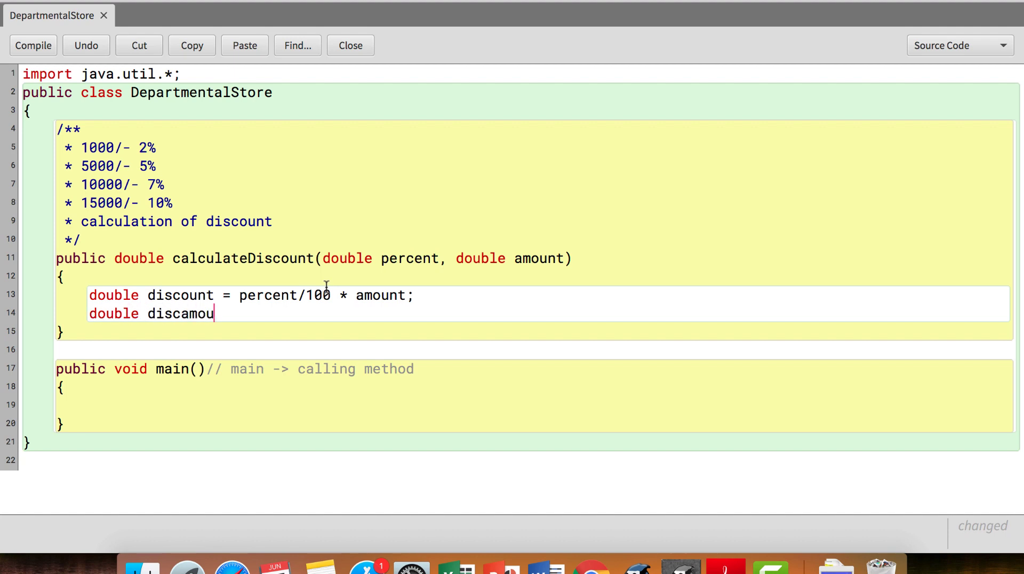
{"action": "type", "text": "nt ="}
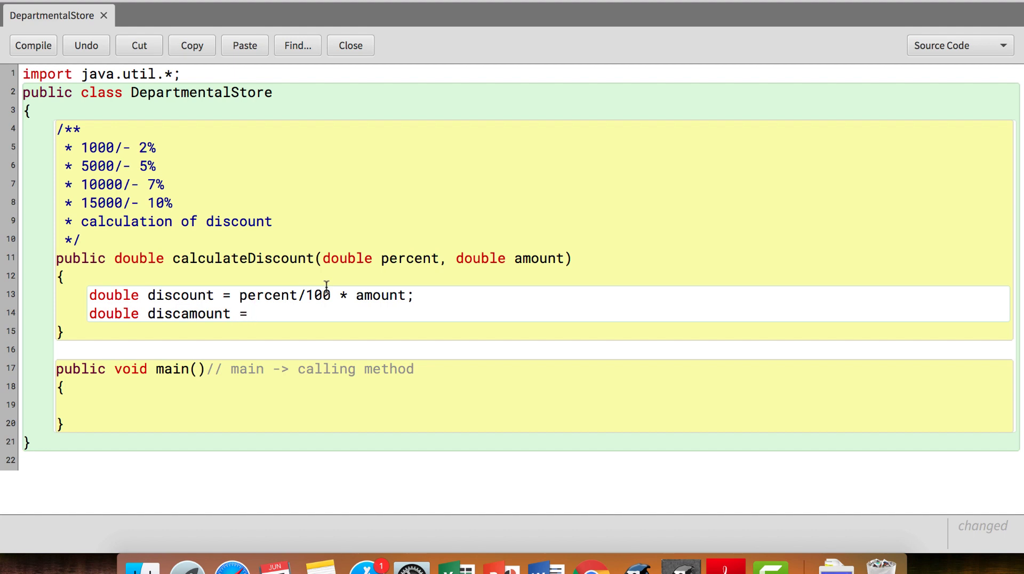
{"action": "type", "text": "amount -"}
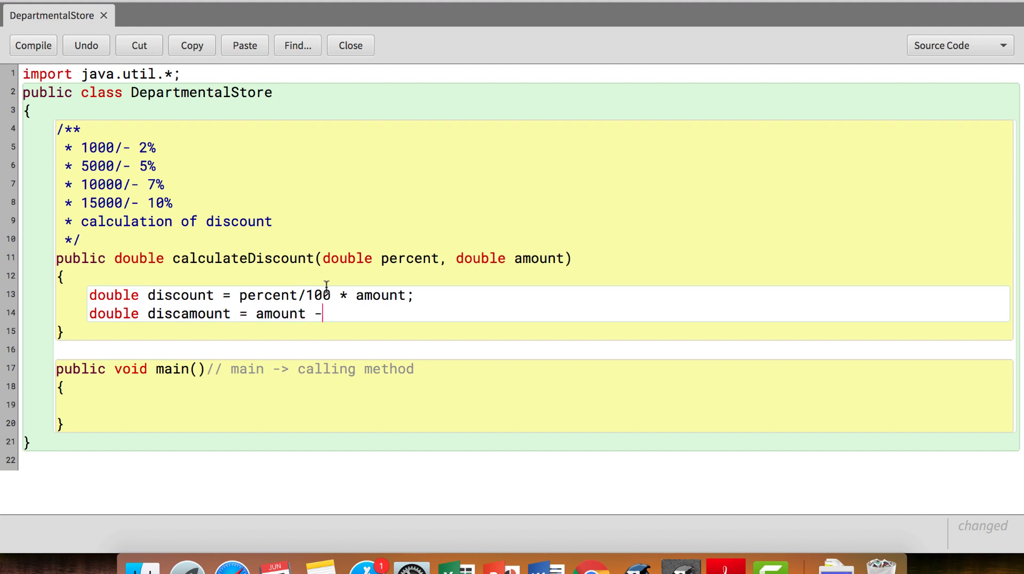
{"action": "type", "text": "dicount;"}
{"action": "type", "text": "return"}
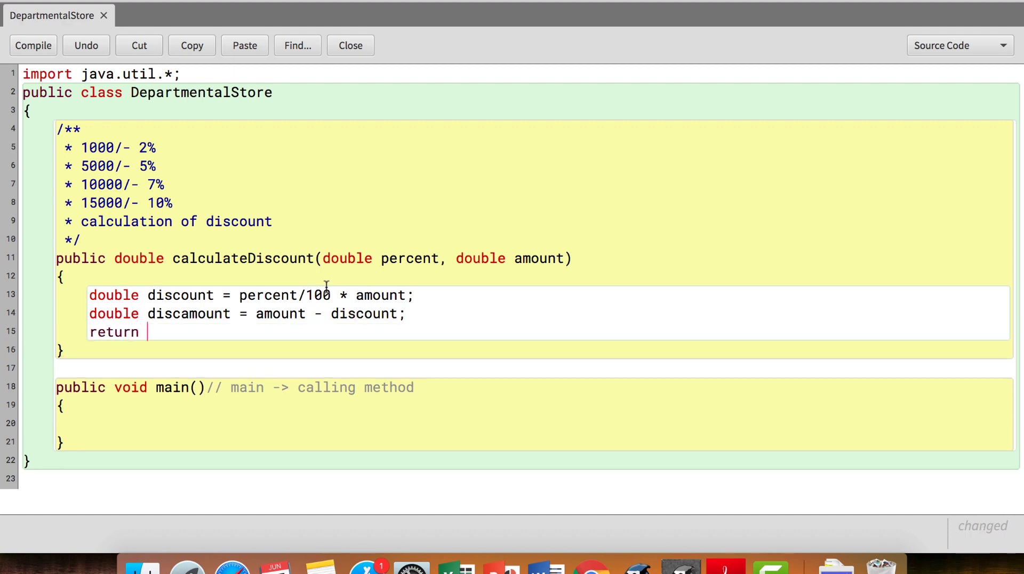
{"action": "double_click", "coordinate": [187, 314]}
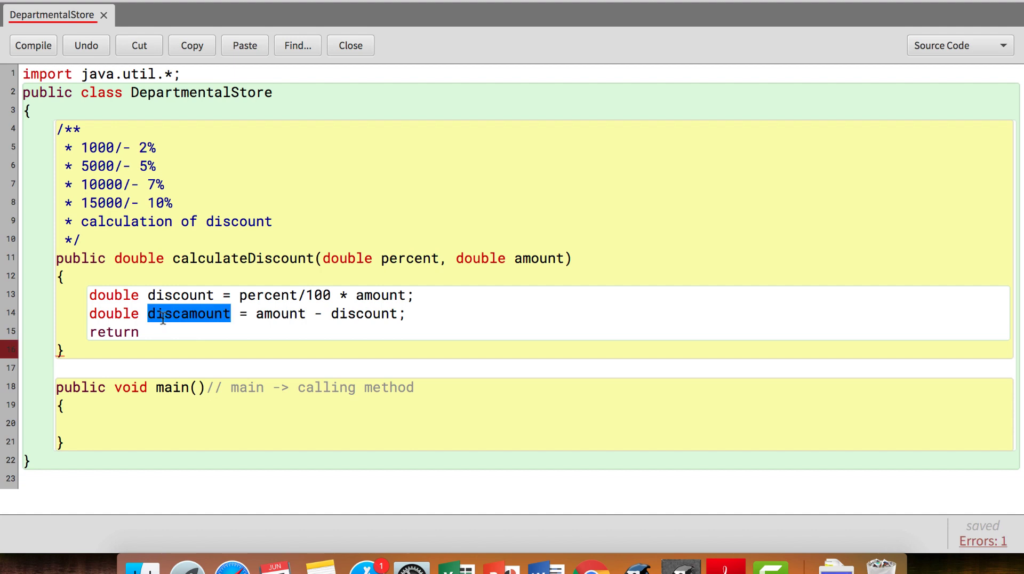
{"action": "type", "text": "discamount;"}
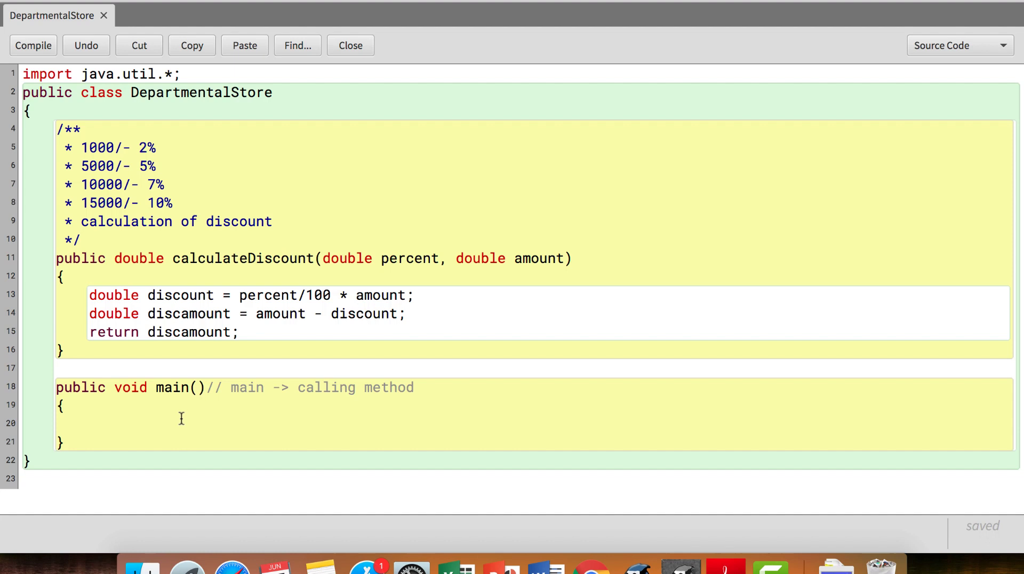
- Create a Scanner, prompt 'enter the amount of purchase', and read amount as a double
{"action": "type", "text": "Scanner sc = new Scanner(System.in);"}
{"action": "type", "text": "System.out"}
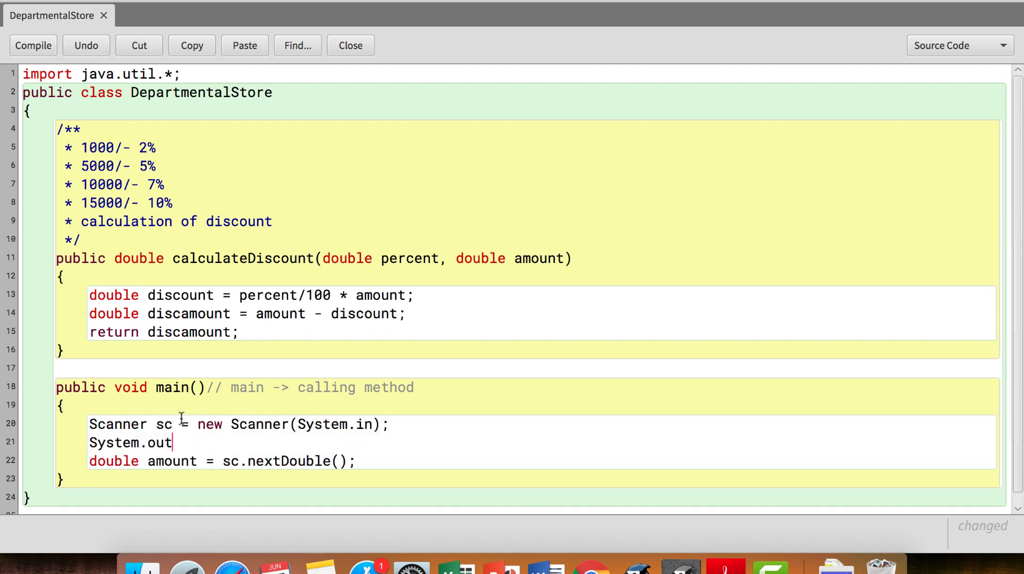
{"action": "type", "text": ".println(\"enter the amount of purchase\");"}
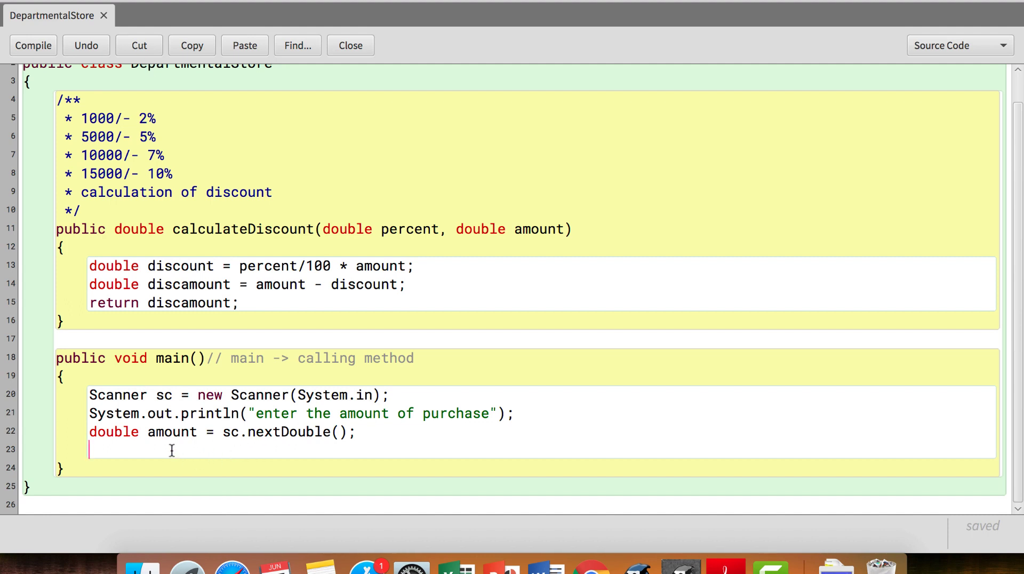
{"action": "type", "text": "if"}
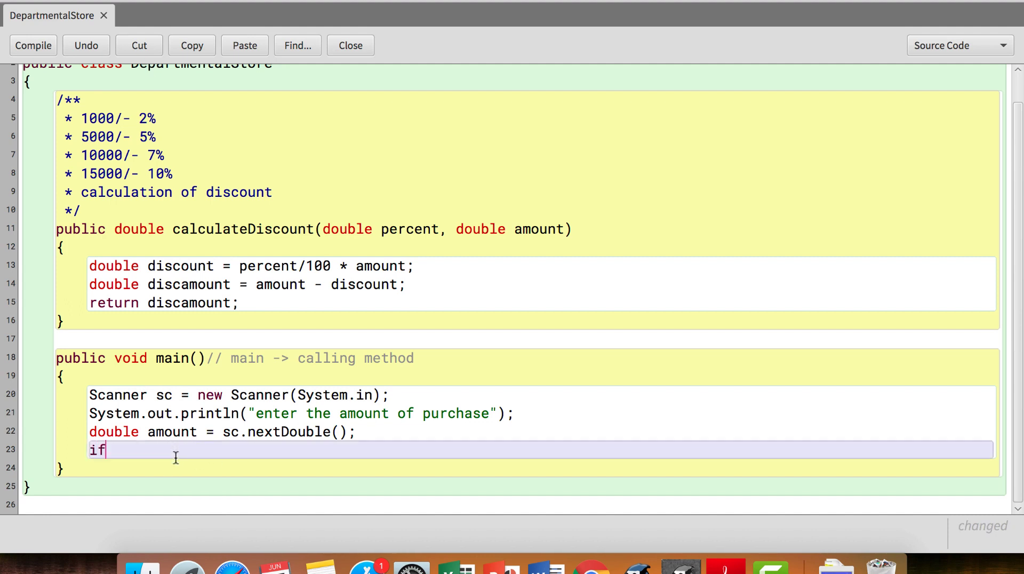
- Add if(amount<=1000) with braces around a started System.out.println( call
{"action": "type", "text": "("}
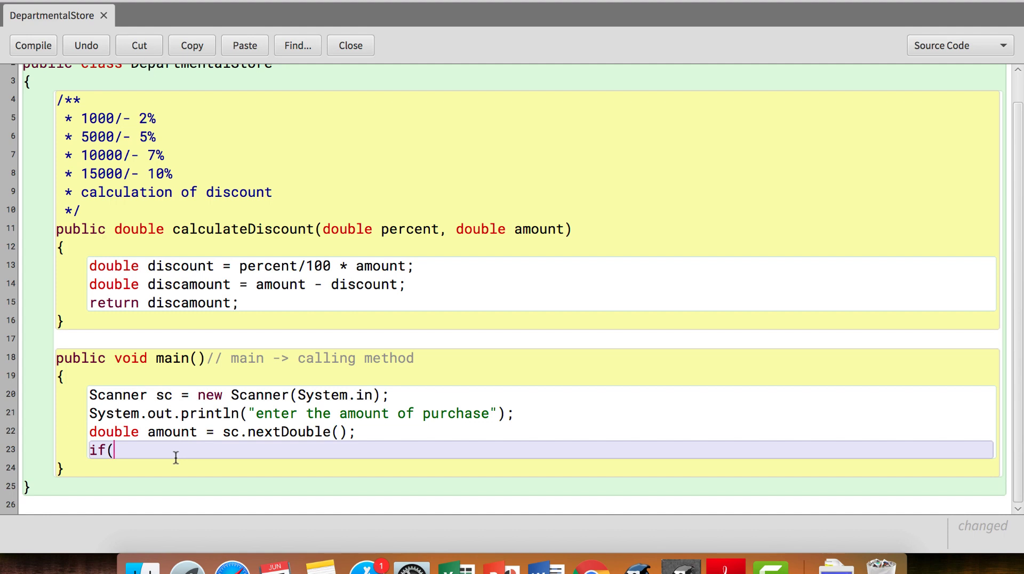
{"action": "type", "text": "amount"}
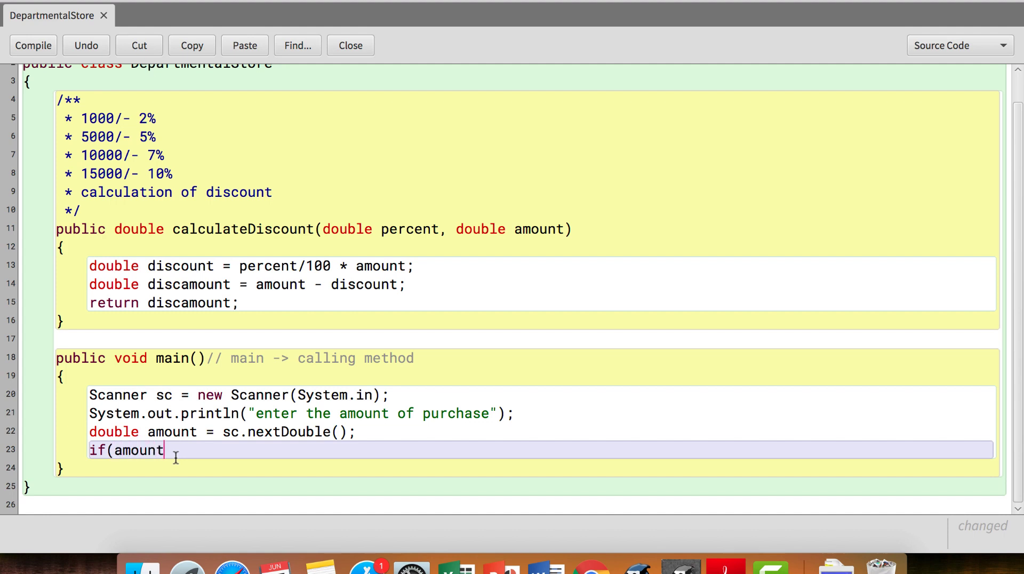
{"action": "type", "text": "<=1000"}
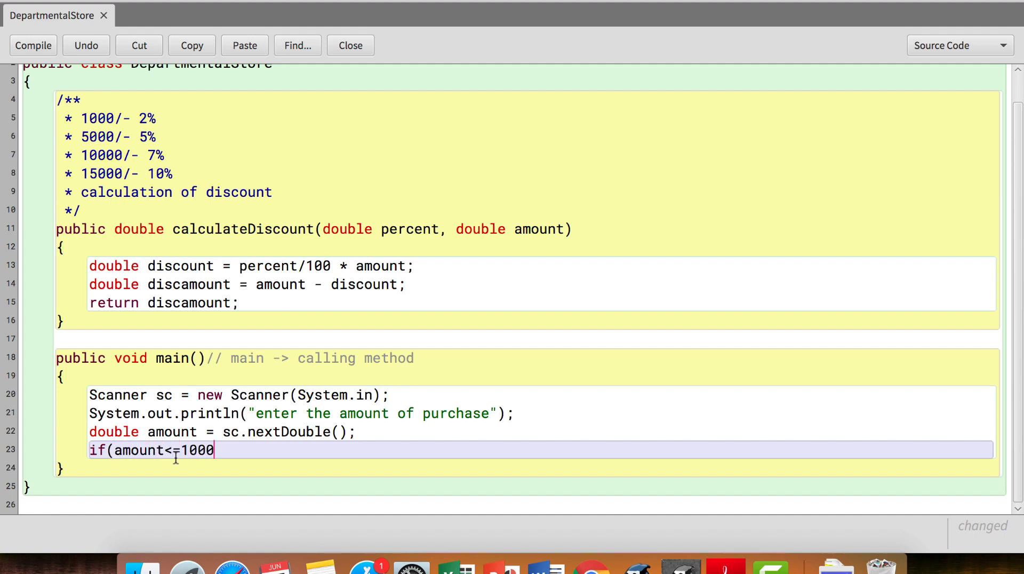
{"action": "type", "text": ")"}
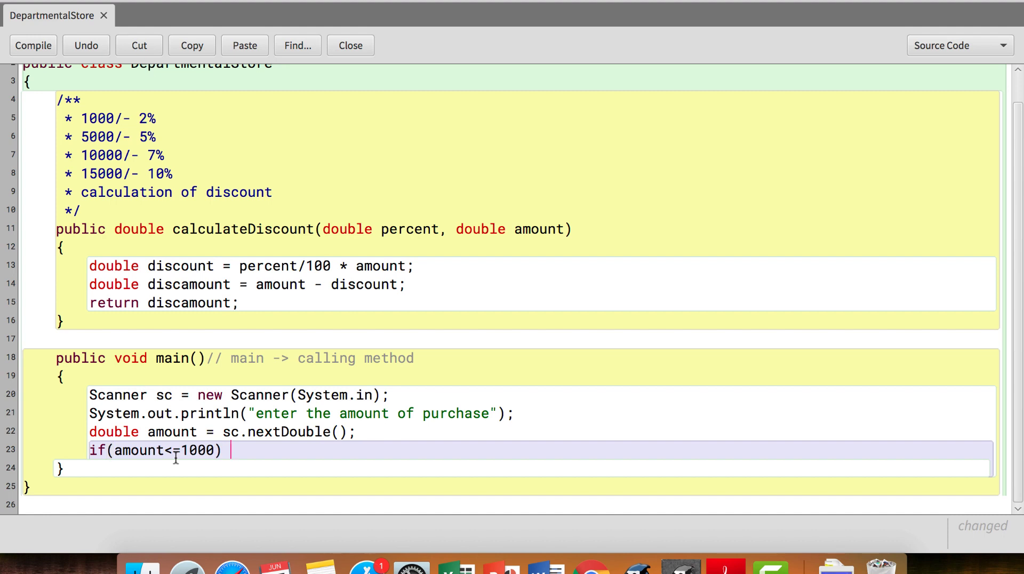
{"action": "type", "text": "Syst"}
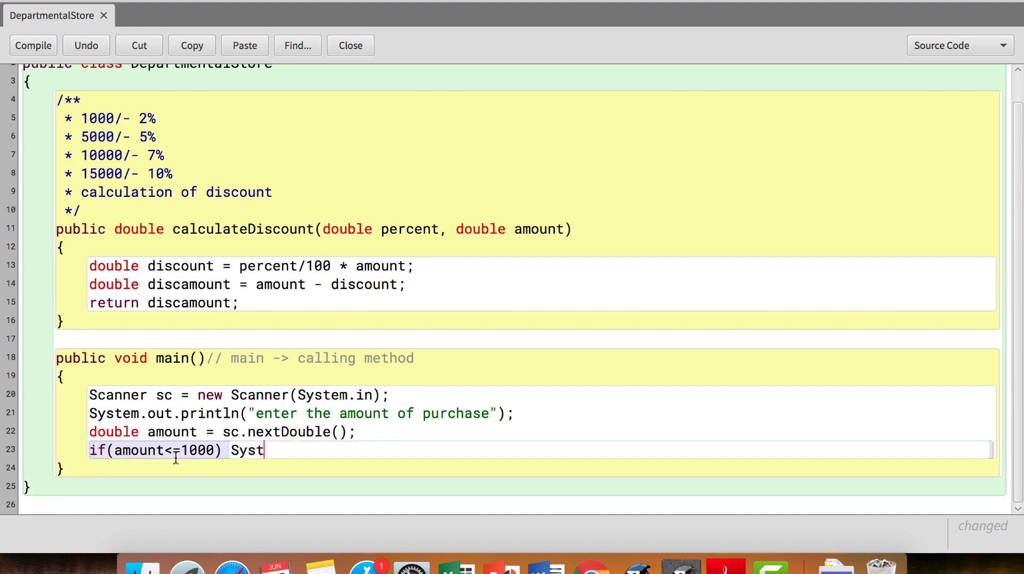
{"action": "type", "text": "em.out.pri"}
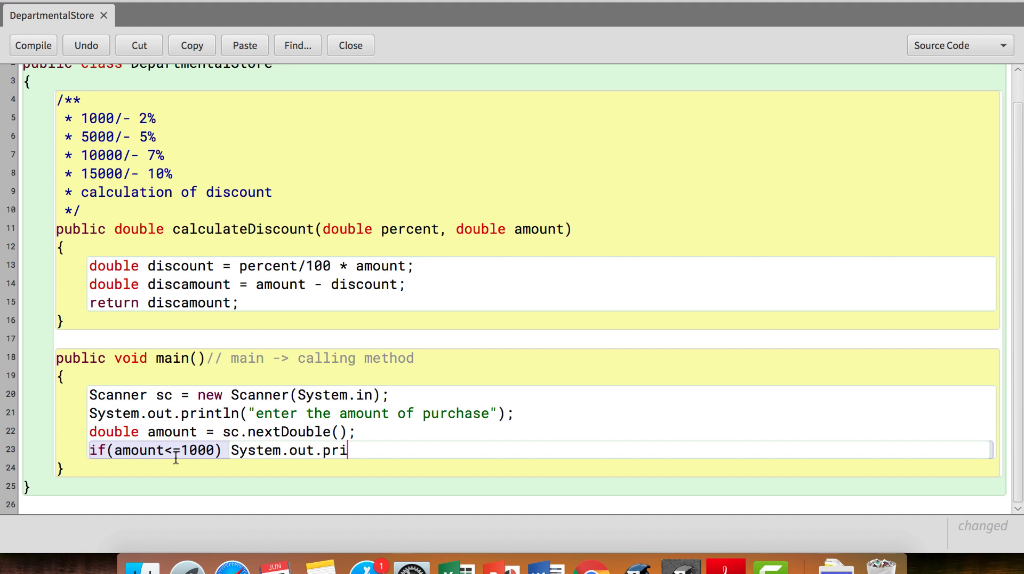
{"action": "type", "text": "ntln("}
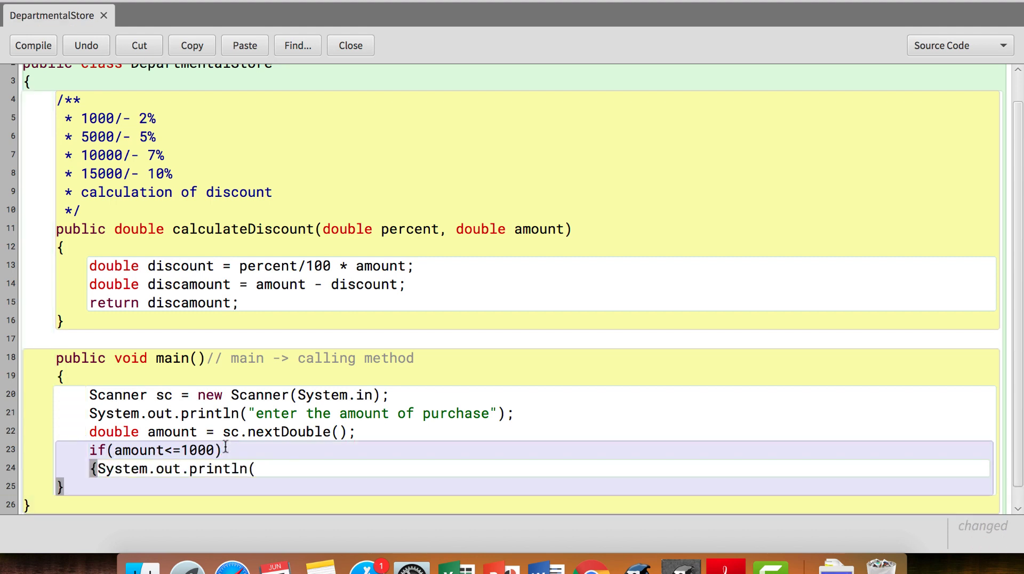
{"action": "key", "text": "enter"}
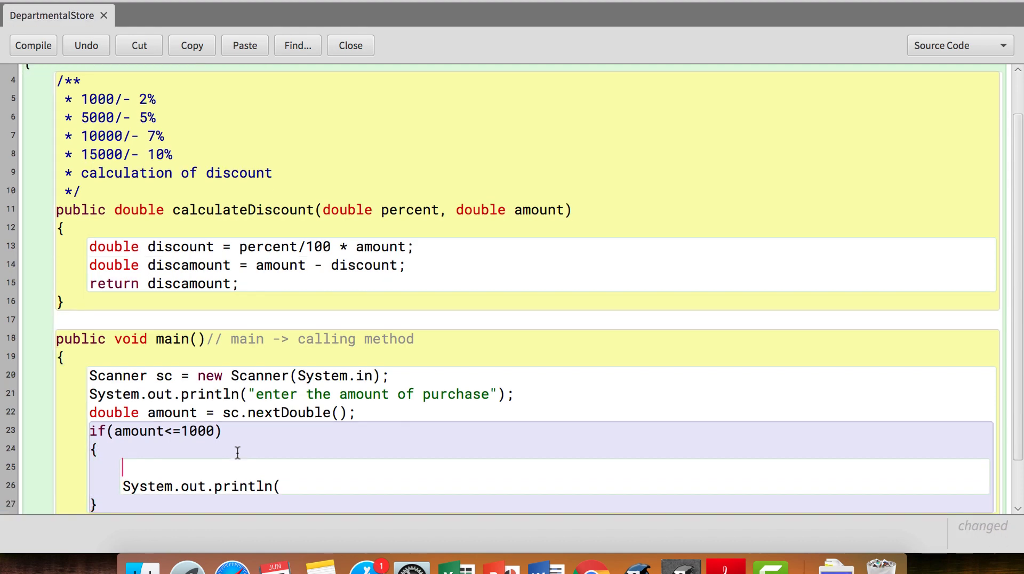
{"action": "scroll", "scroll_direction": "down", "scroll_amount": 3}
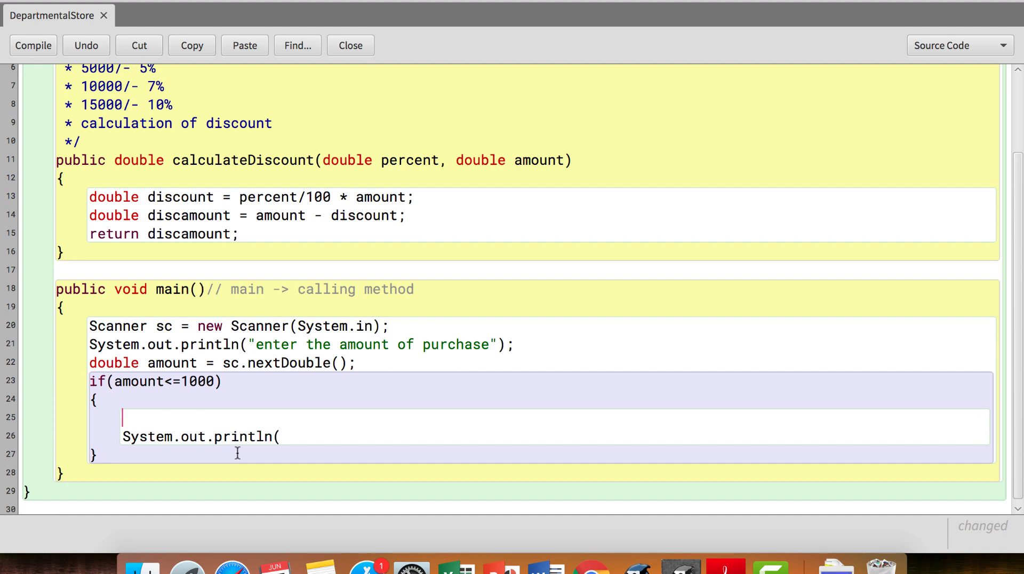
- Replace the println with double amt = calculateDiscount(2, amount); in the first branch
{"action": "type", "text": "doubb"}
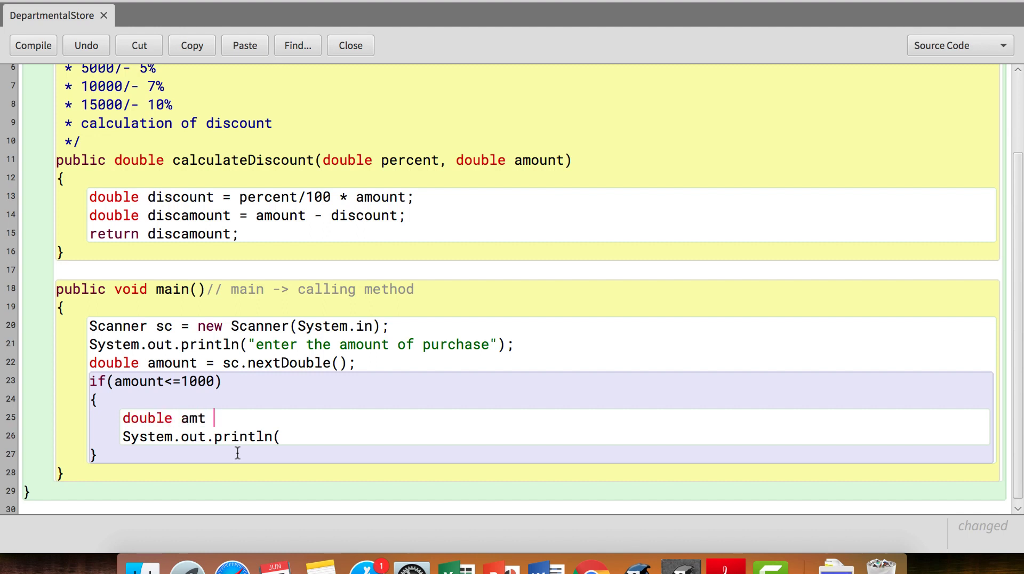
{"action": "type", "text": "="}
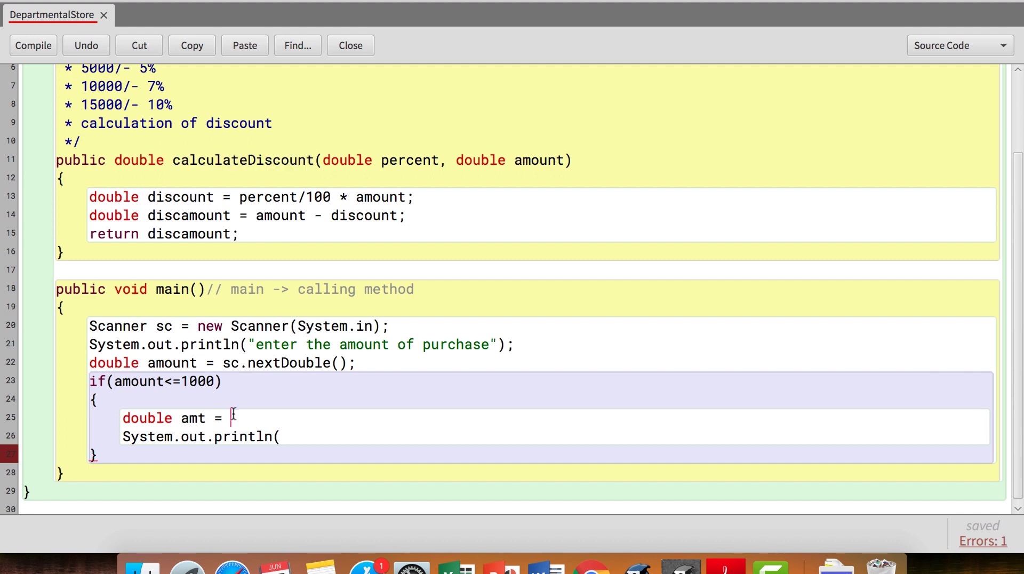
{"action": "type", "text": "calculateDiscount("}
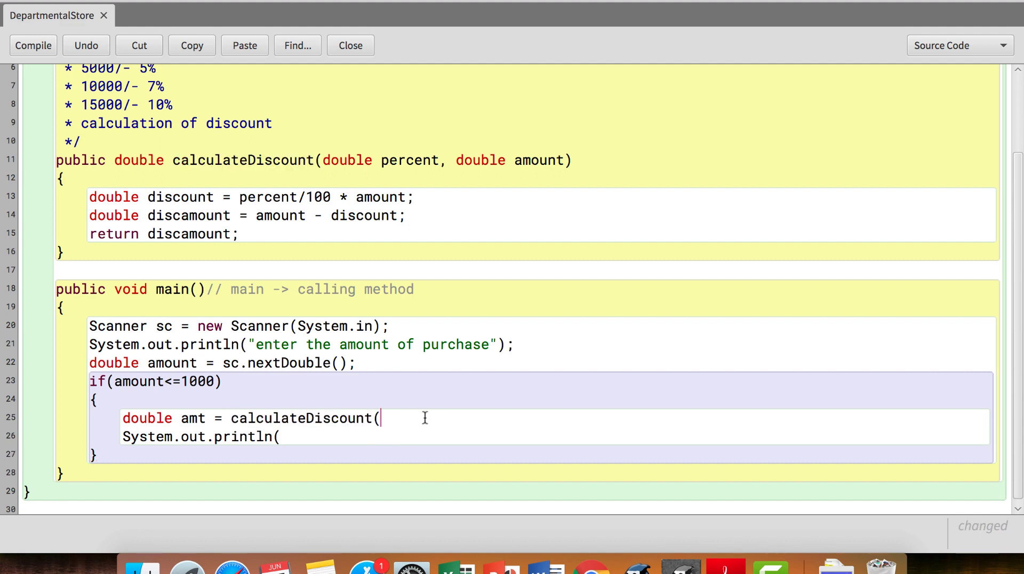
{"action": "type", "text": "2"}
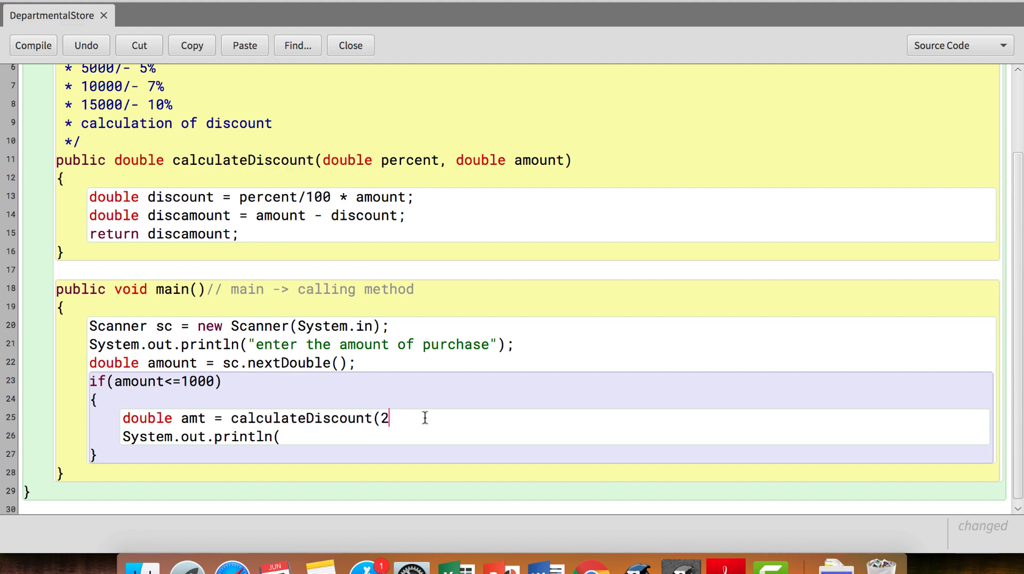
{"action": "type", "text": ","}
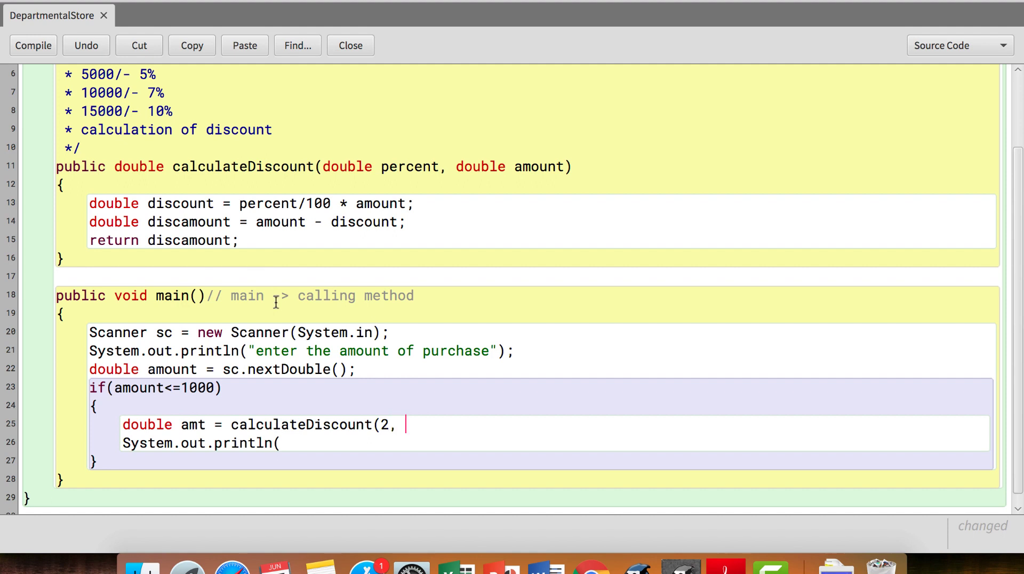
{"action": "type", "text": "amount)"}
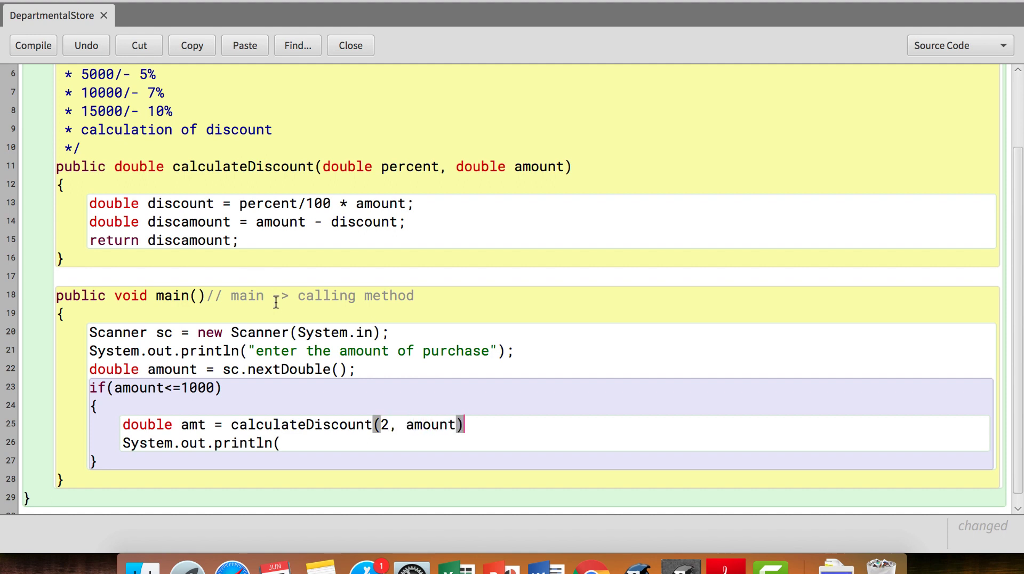
{"action": "type", "text": ";"}
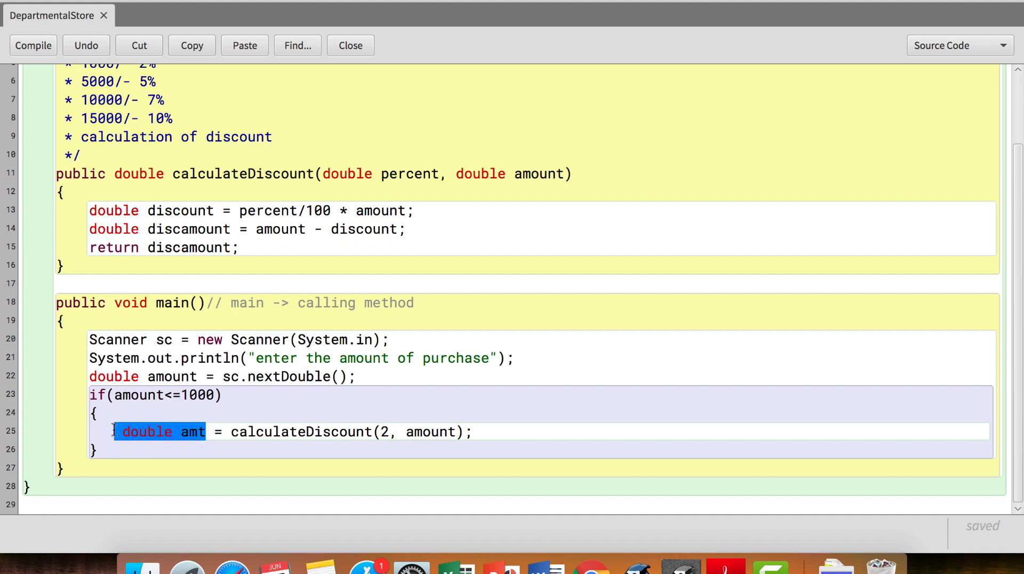
- Declare double totalamount = 0.0 above the if and swap amt for totalamount
{"action": "type", "text": "am"}
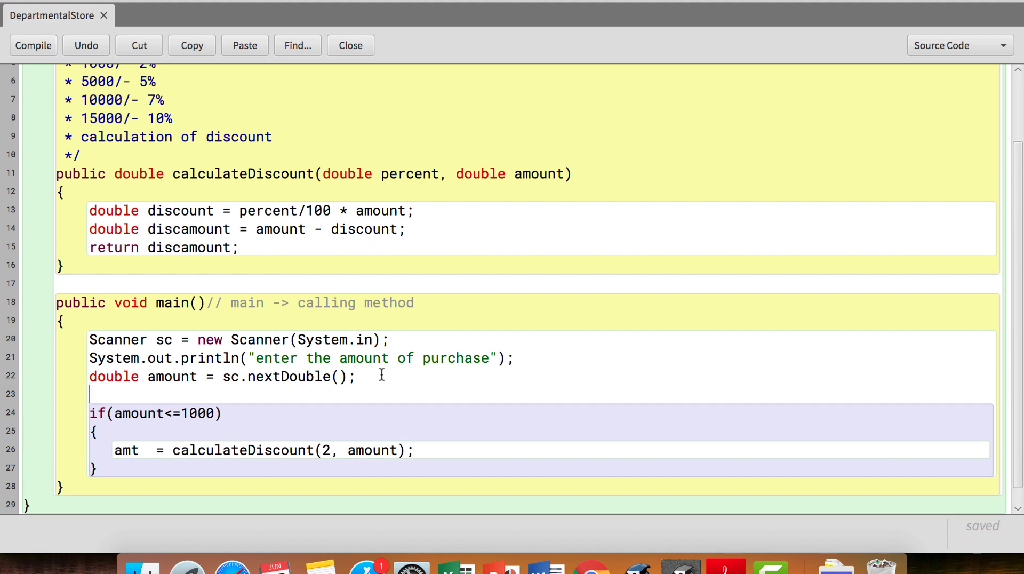
{"action": "type", "text": "doubtl"}
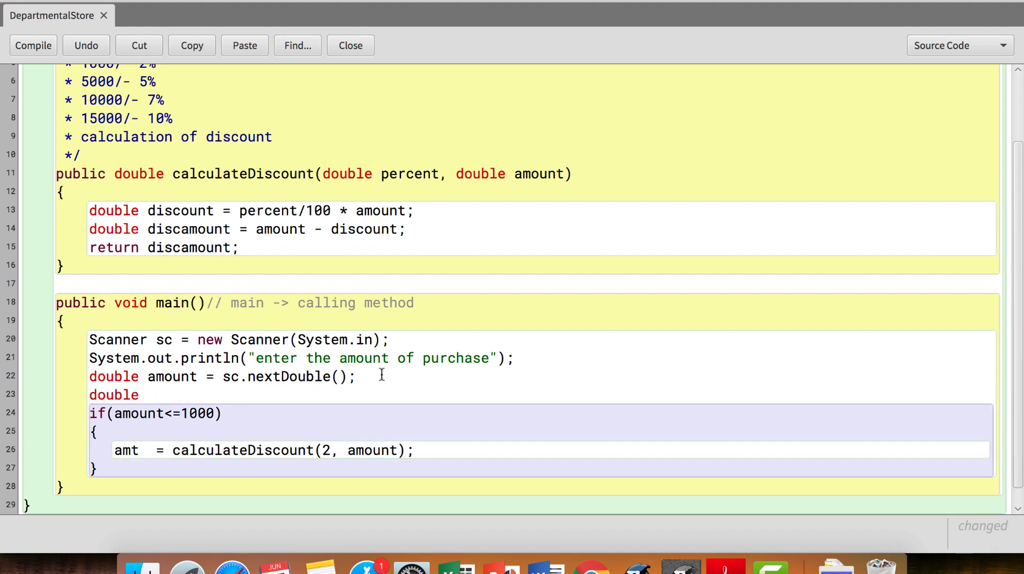
{"action": "type", "text": "t"}
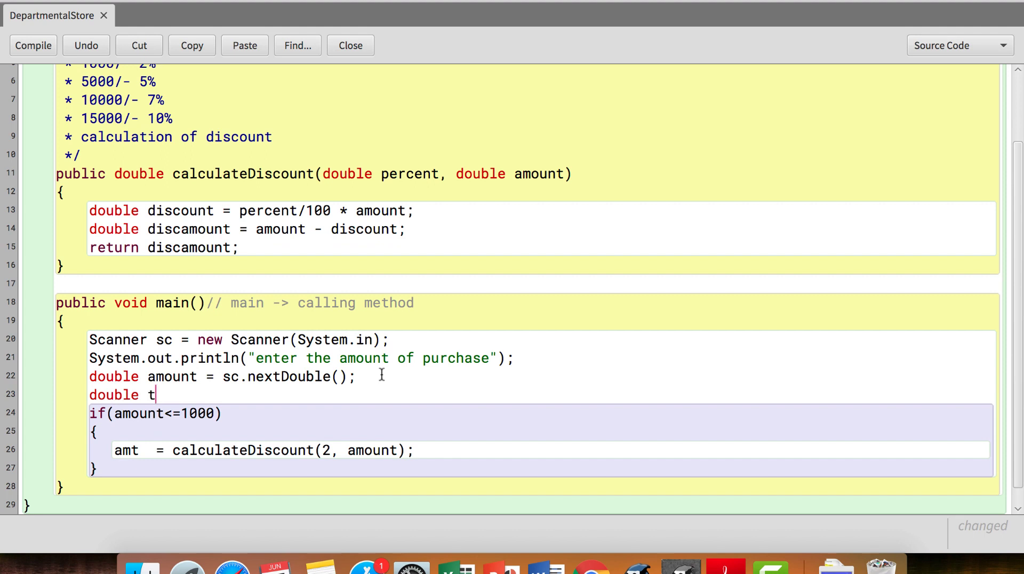
{"action": "type", "text": "otalamount"}
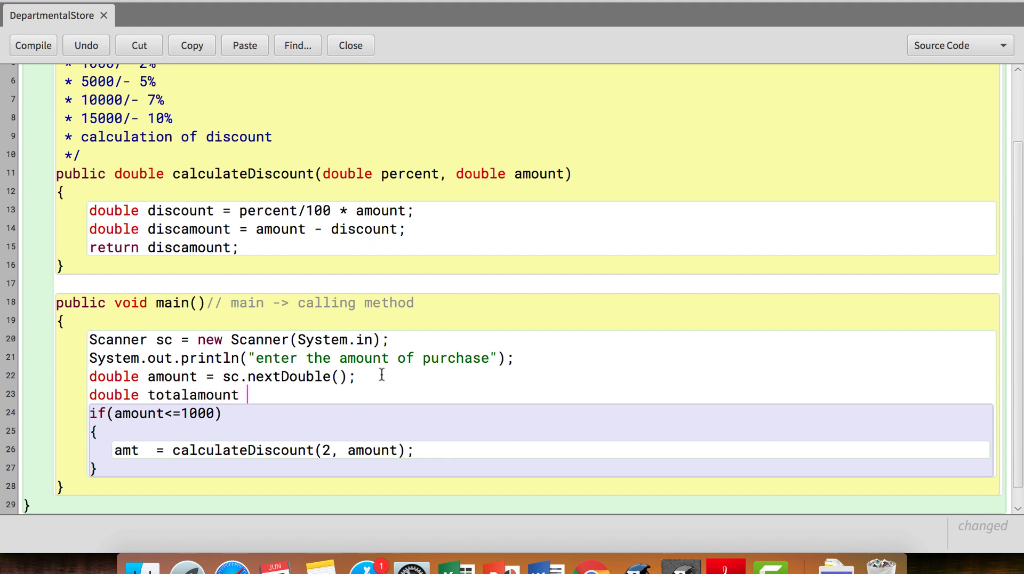
{"action": "type", "text": "= 0.0"}
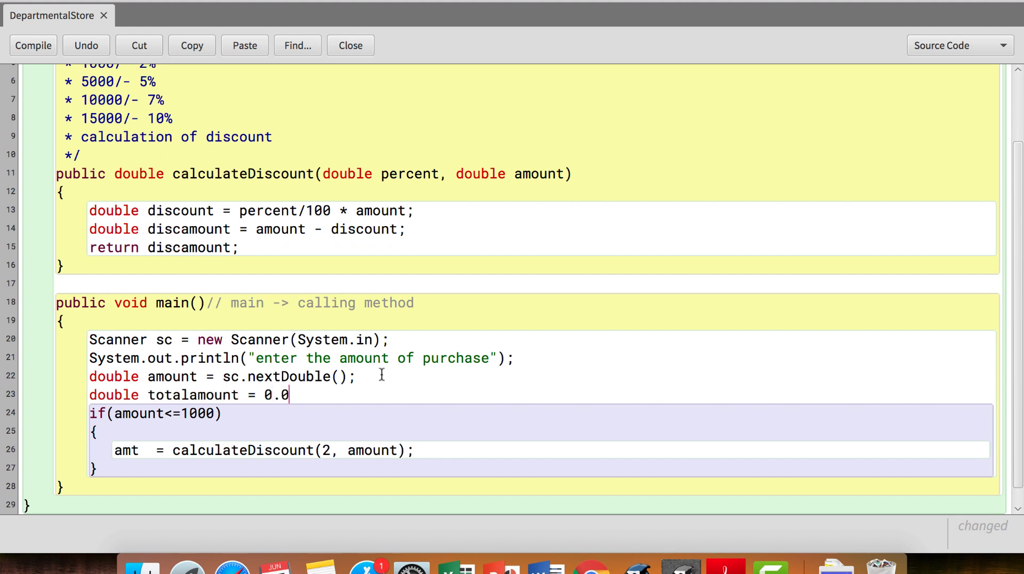
{"action": "double_click", "coordinate": [193, 394]}
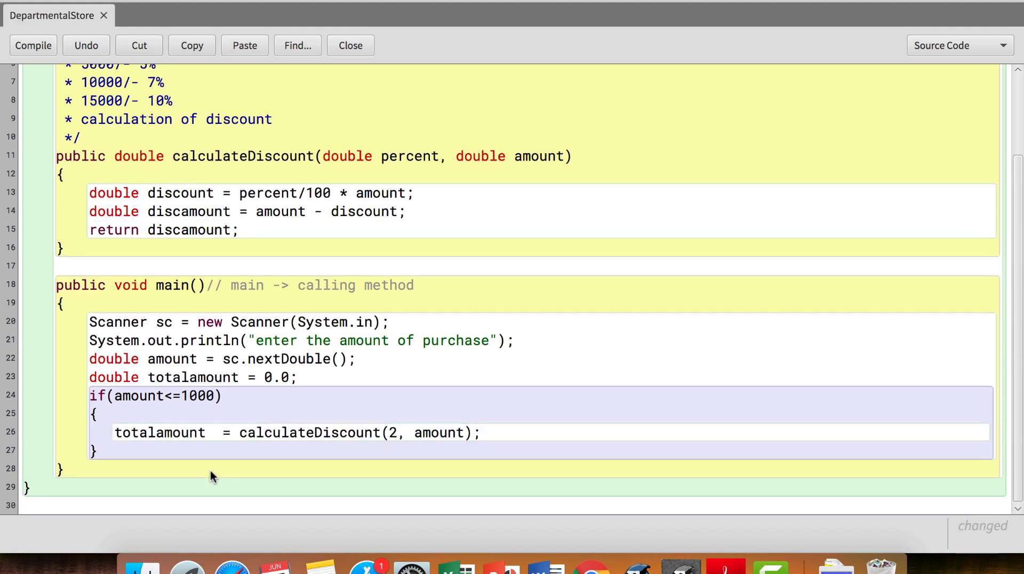
{"action": "mouse_move", "coordinate": [330, 422]}
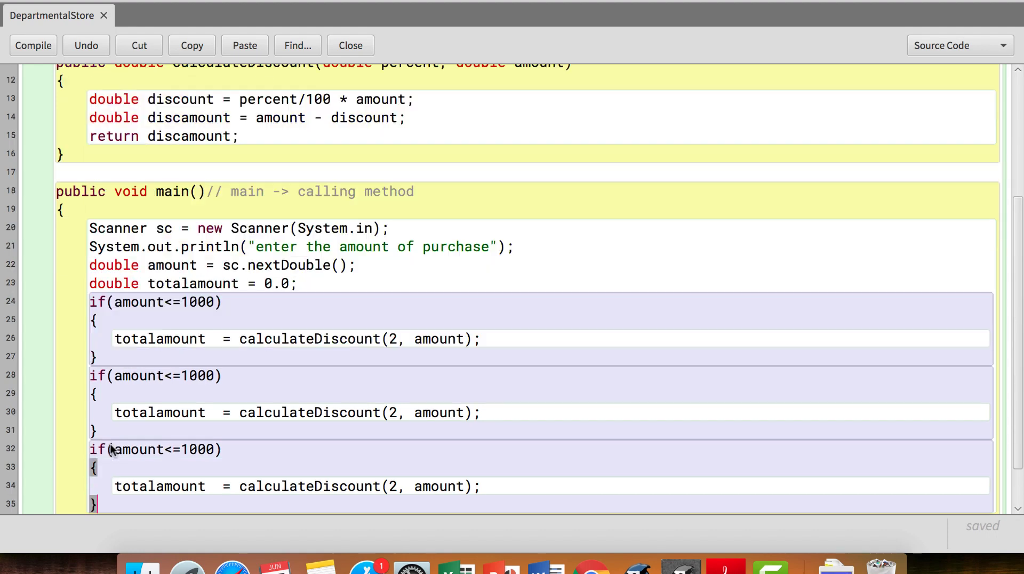
- Add branches for 5000 at 5% (else-if), 10000 at 7%, and 15000 at 10%
{"action": "scroll", "scroll_direction": "down", "scroll_amount": 3}
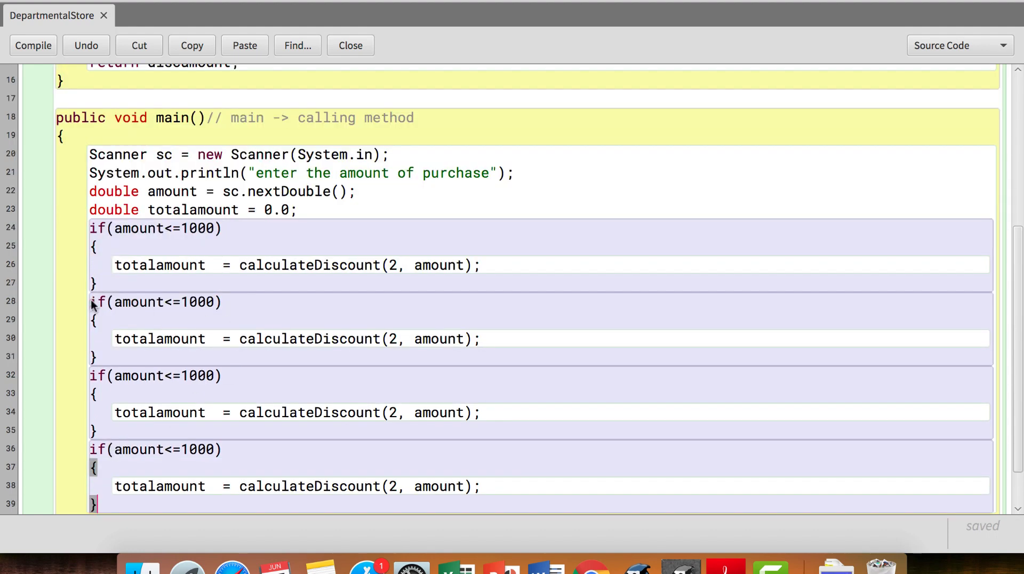
{"action": "type", "text": "else"}
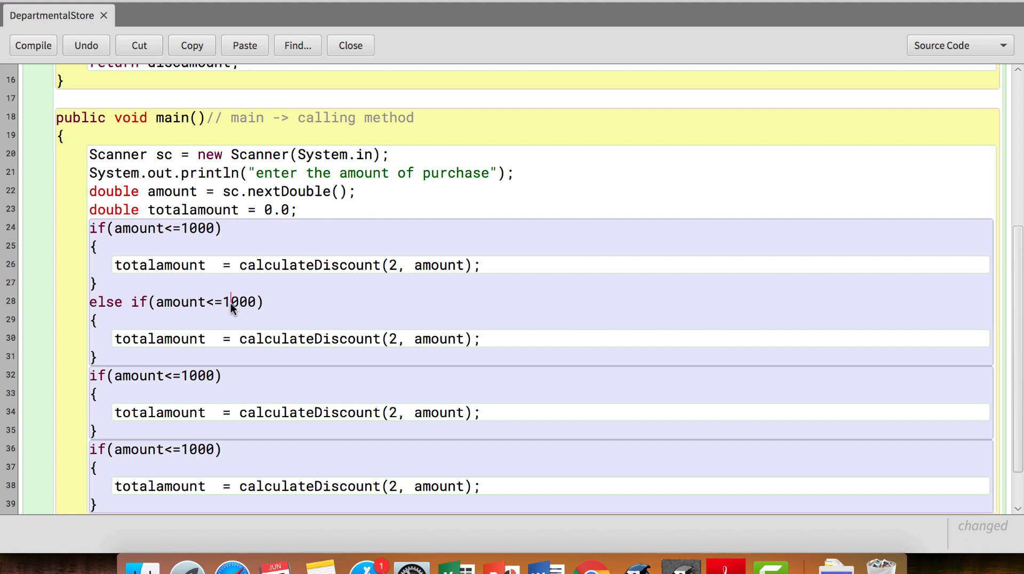
{"action": "type", "text": "5"}
{"action": "left_click", "coordinate": [551, 338]}
{"action": "type", "text": "5"}
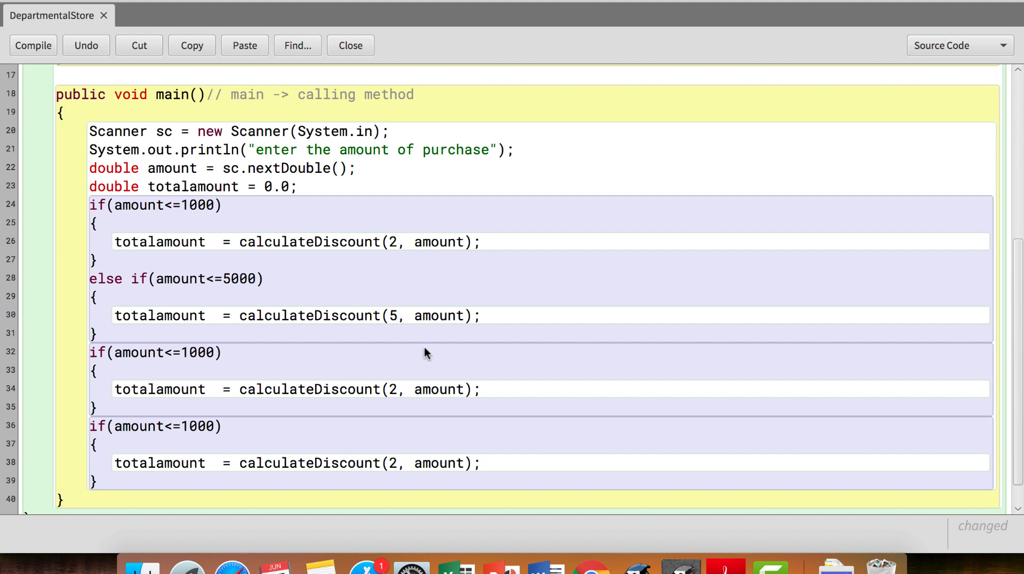
{"action": "left_click", "coordinate": [189, 351]}
{"action": "type", "text": "0"}
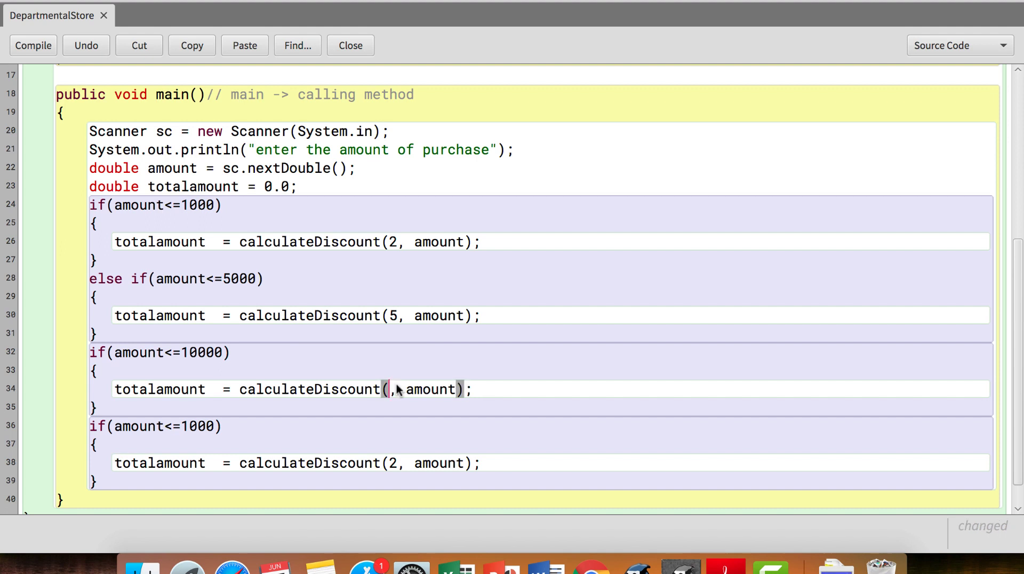
{"action": "type", "text": "7"}
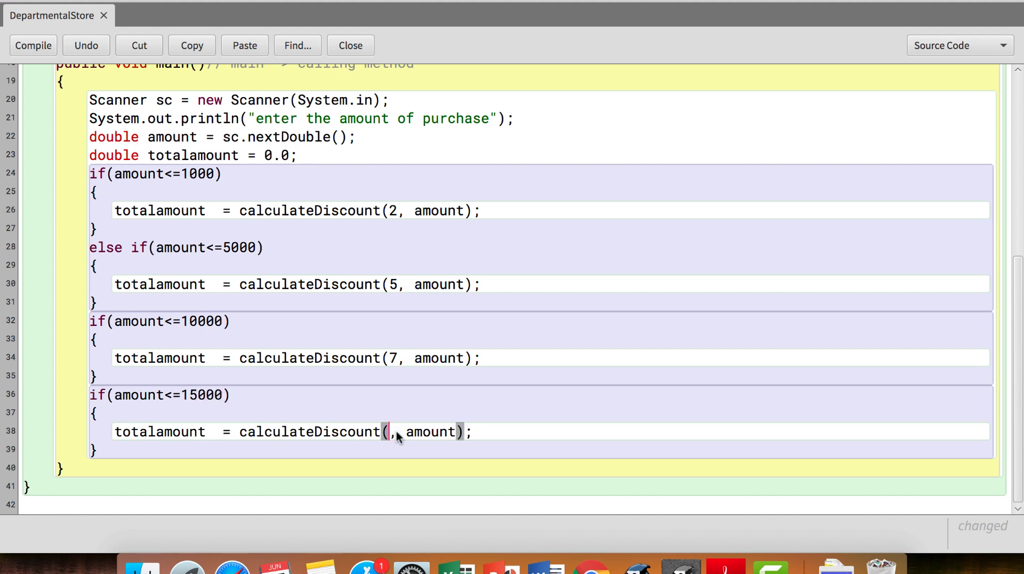
{"action": "type", "text": "10"}
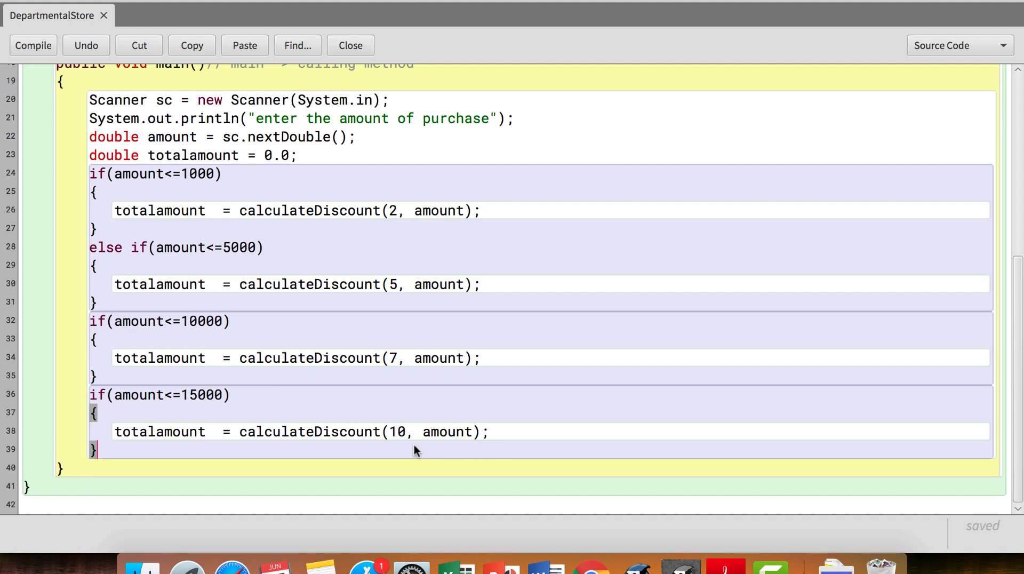
{"action": "type", "text": "Syste"}
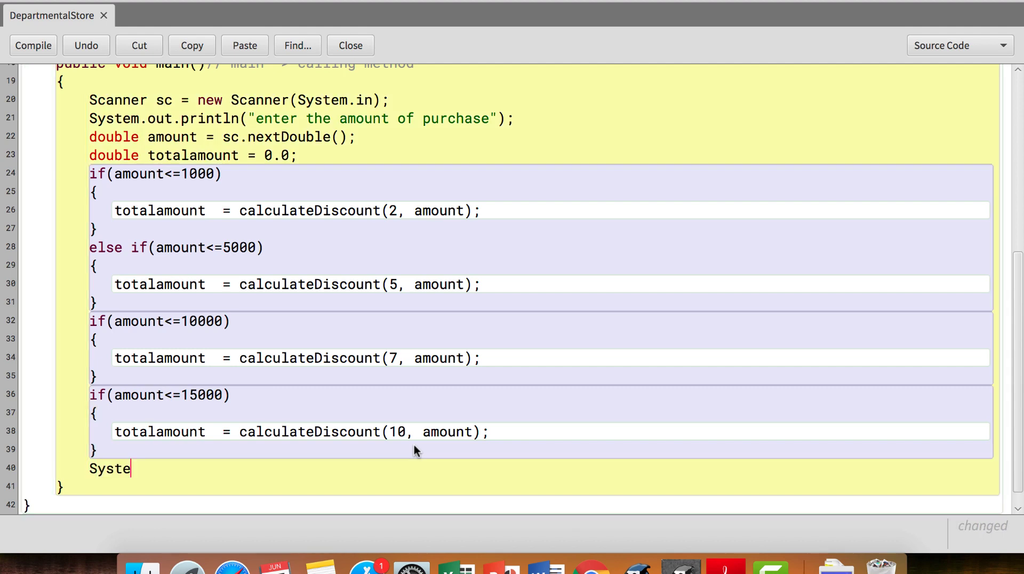
- Print 'Total discounted amount to be paid ' plus totalamount at the end of main
{"action": "type", "text": "m.out.println(\"Total d"}
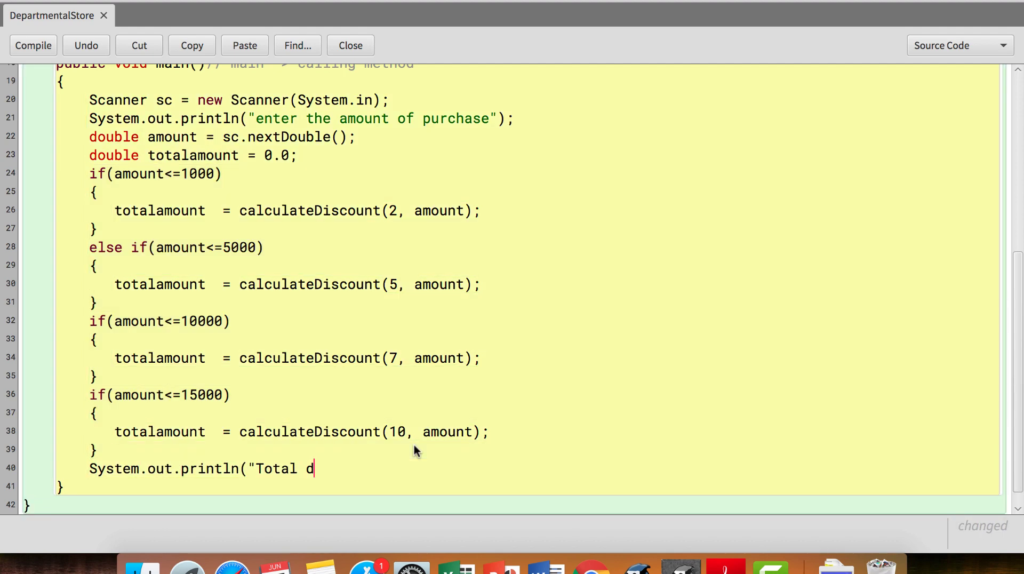
{"action": "type", "text": "iscounted amount to be paid \"+to"}
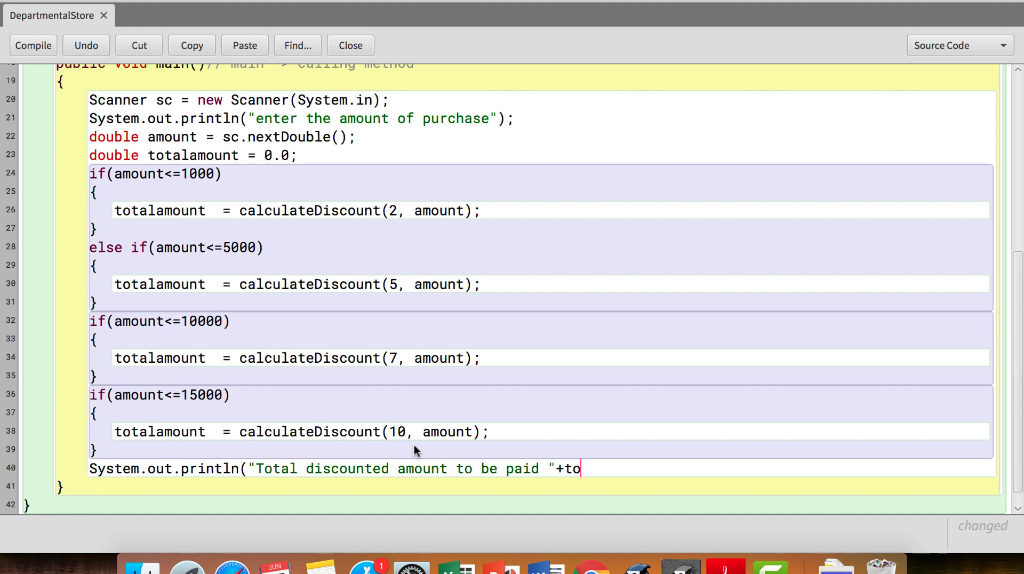
{"action": "type", "text": "talamount)"}
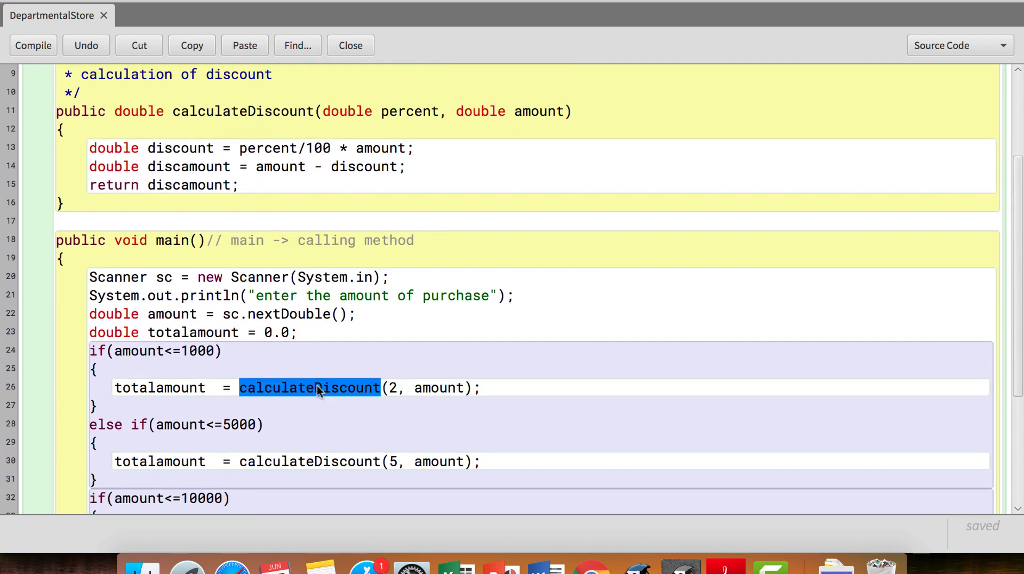
- Review the first branch's calculateDiscount call and the method's return statement
{"action": "double_click", "coordinate": [309, 461]}
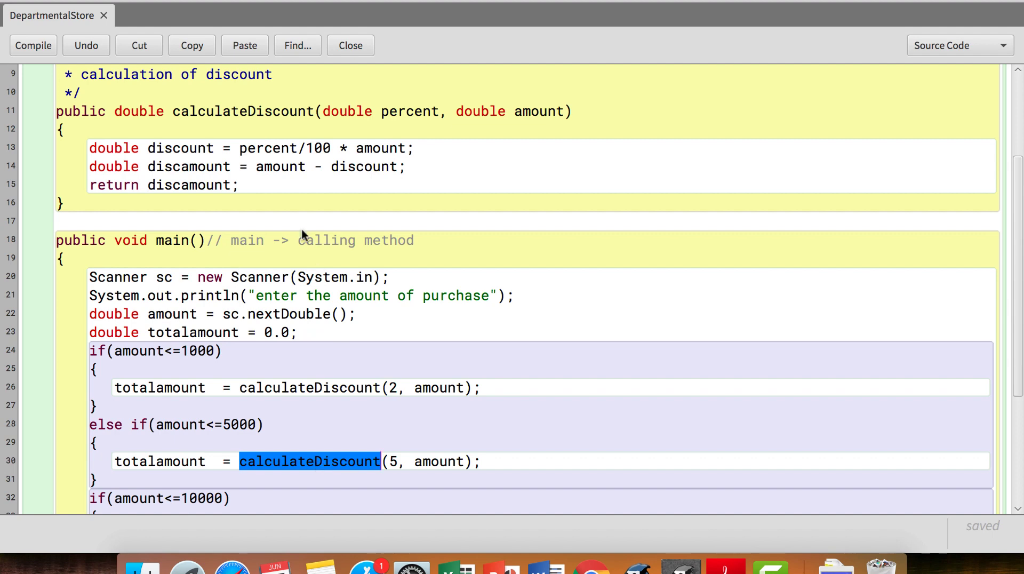
{"action": "scroll", "scroll_direction": "down", "scroll_amount": 3}
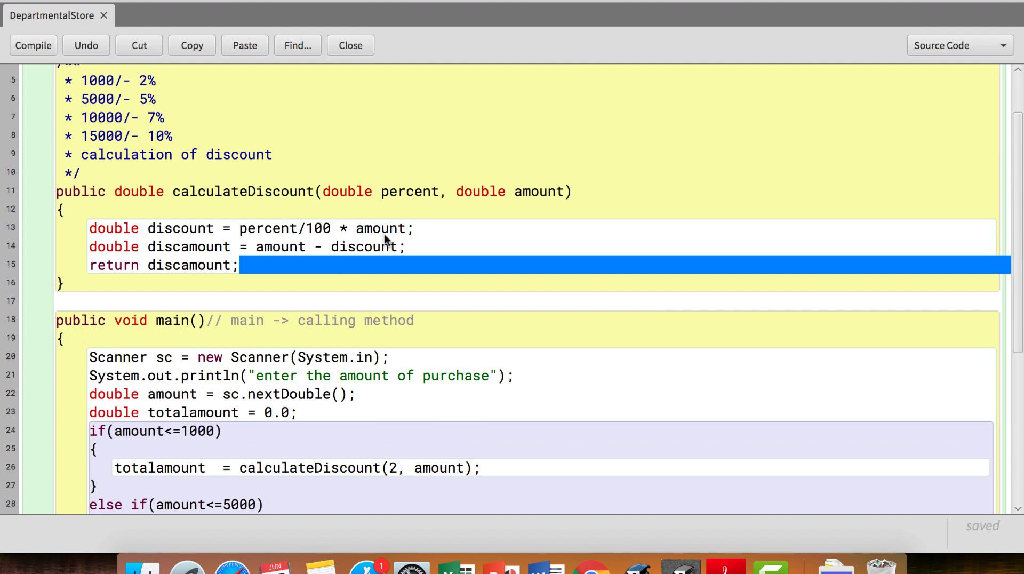
{"action": "left_click", "coordinate": [320, 287]}
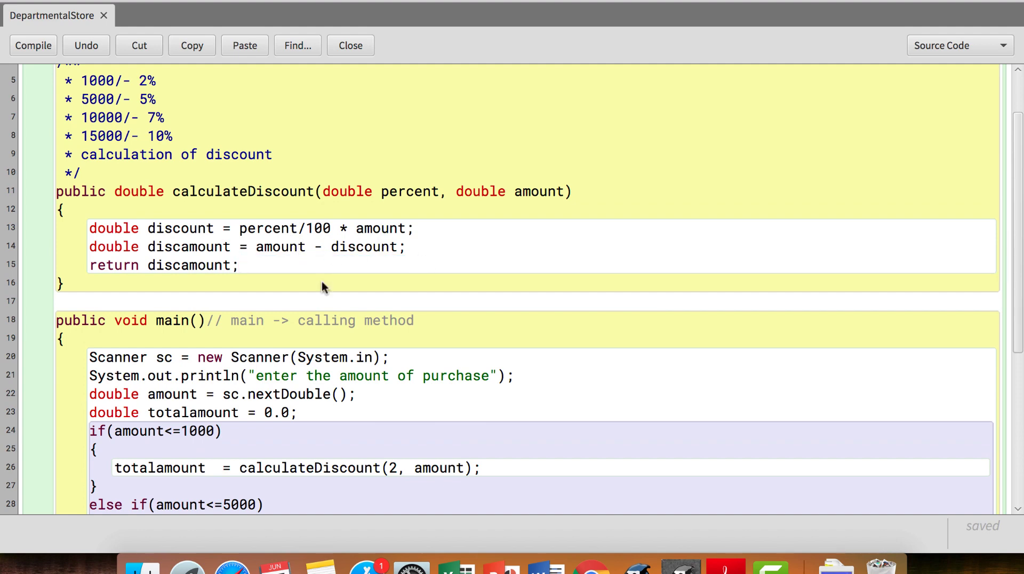
{"action": "scroll", "scroll_direction": "down", "scroll_amount": 3}
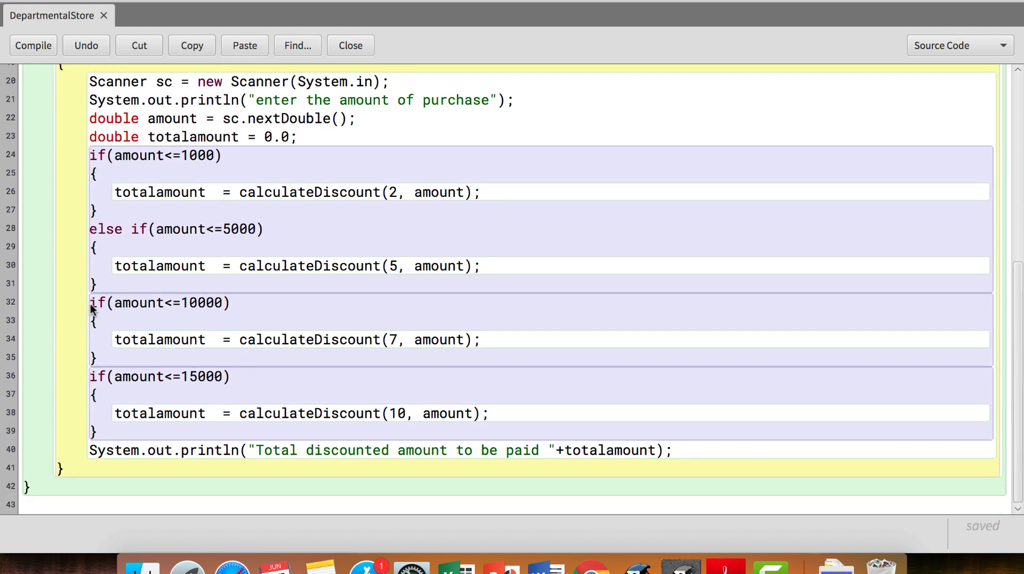
- Make the 10000 and 15000 checks else-ifs, add a 15% else branch, and compile
{"action": "type", "text": "else"}
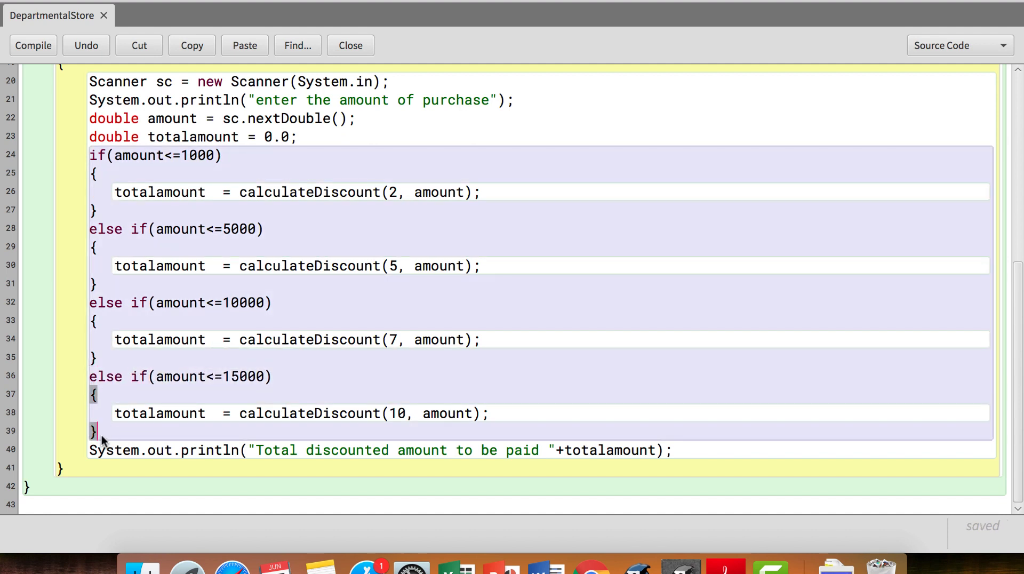
{"action": "type", "text": "else"}
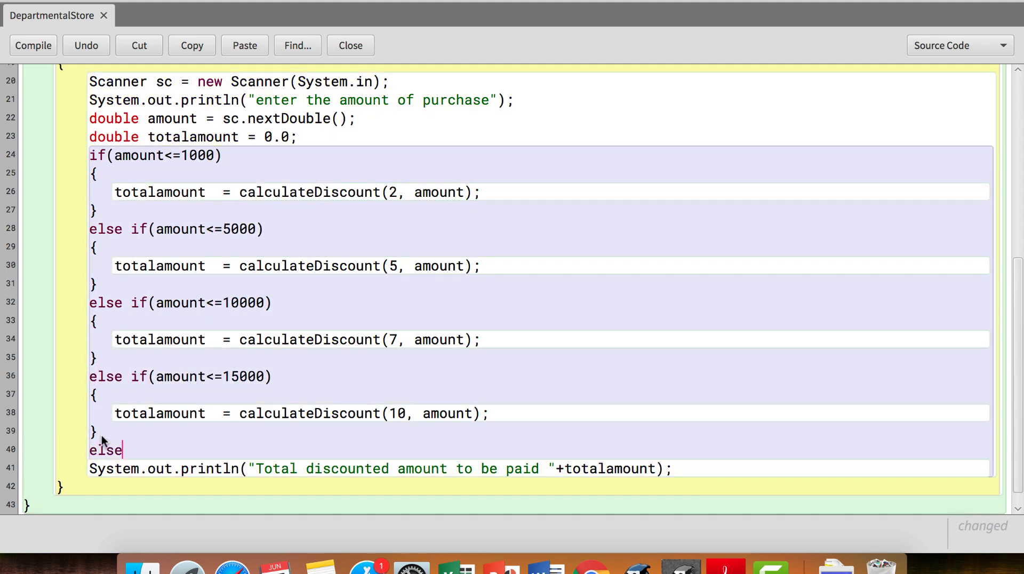
{"action": "type", "text": "{"}
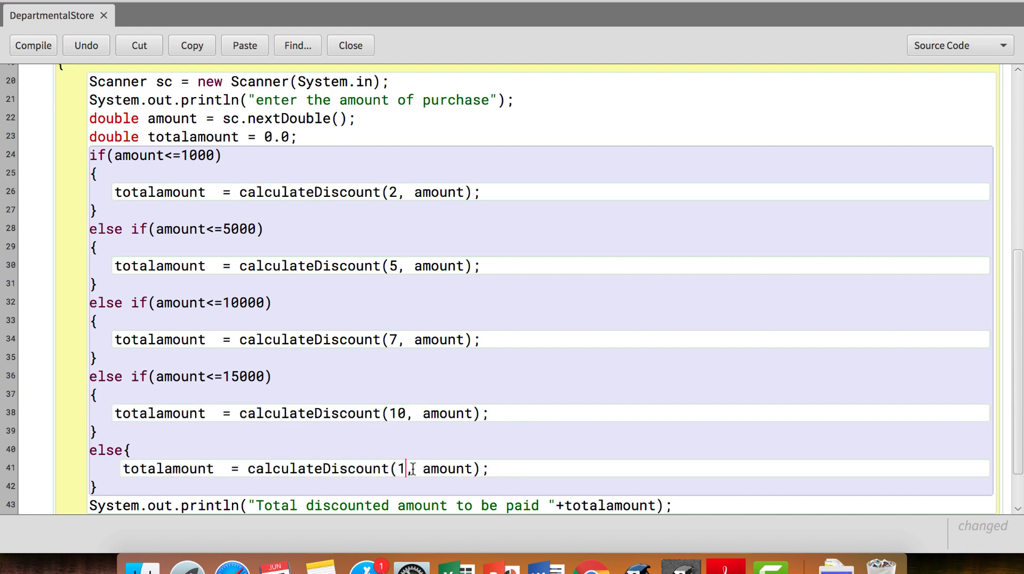
{"action": "type", "text": "5"}
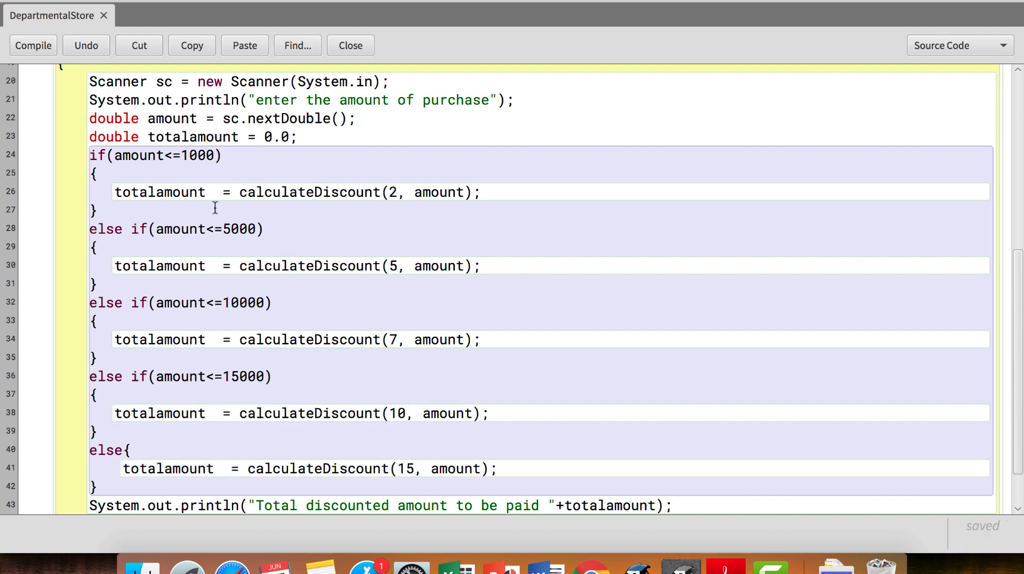
{"action": "mouse_move", "coordinate": [216, 166]}
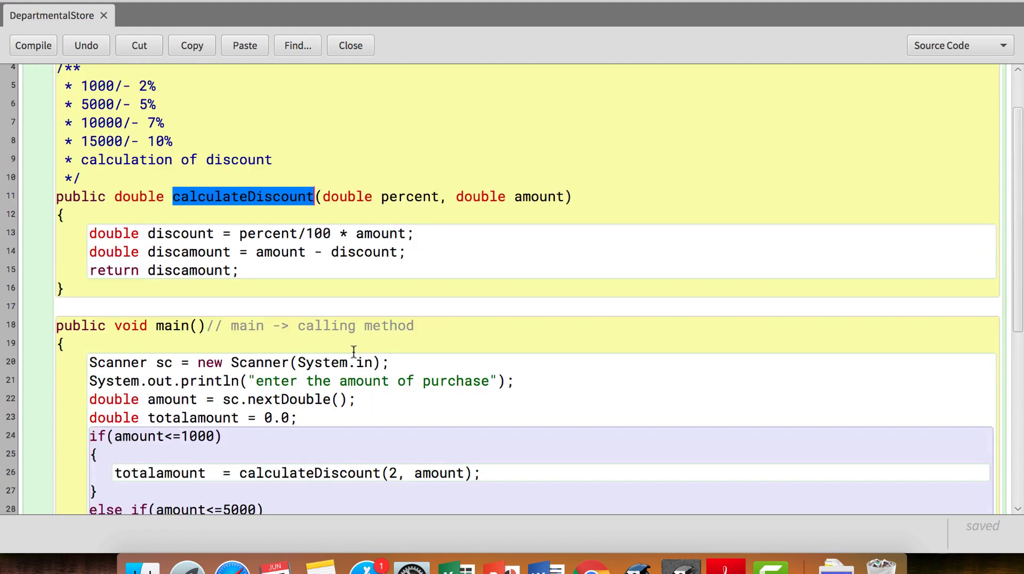
{"action": "left_click", "coordinate": [33, 45]}
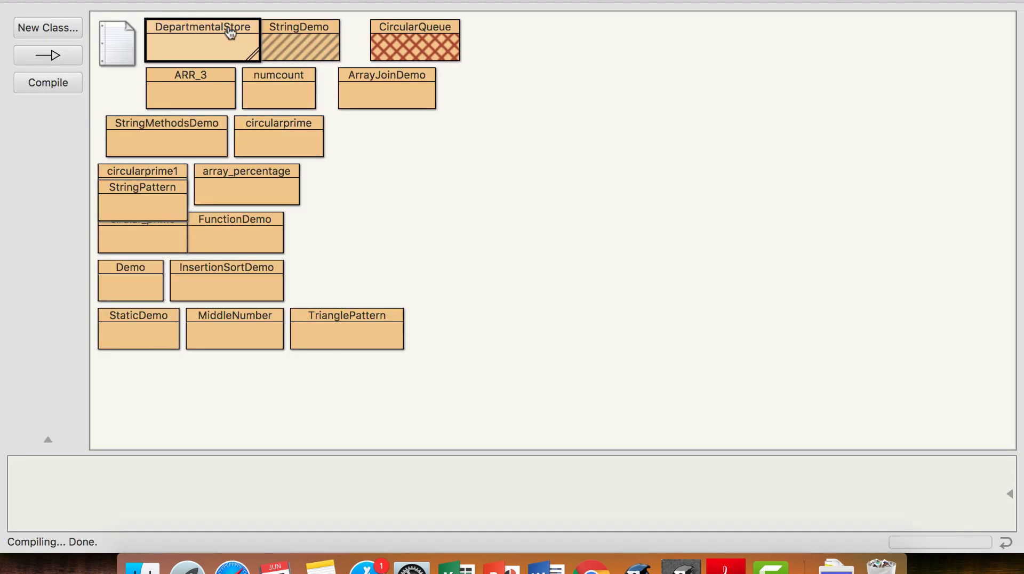
- Create a DepartmentalStore instance and run main with a 3000 purchase, giving 2850.0
{"action": "left_click", "coordinate": [201, 40]}
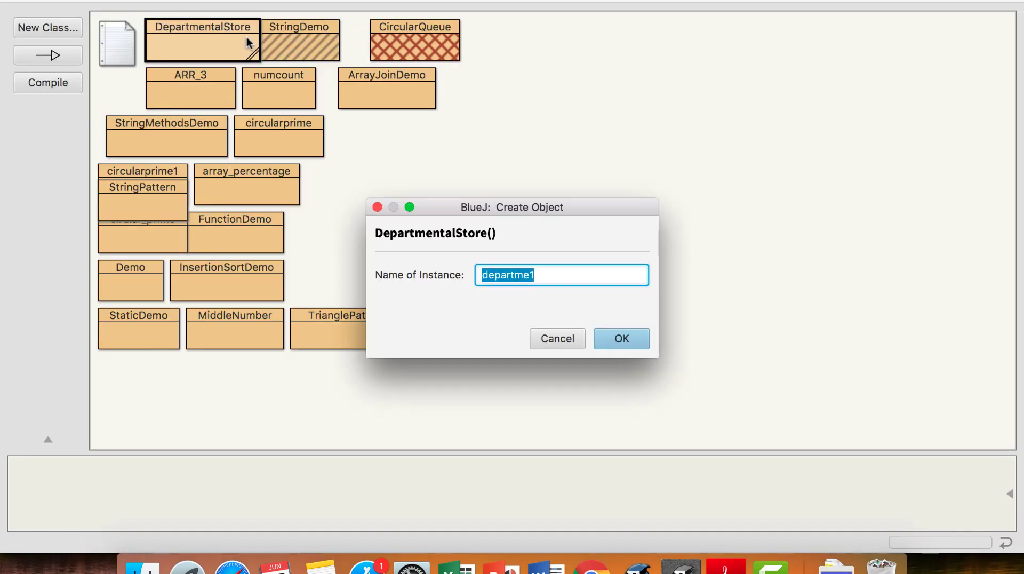
{"action": "left_click", "coordinate": [619, 338]}
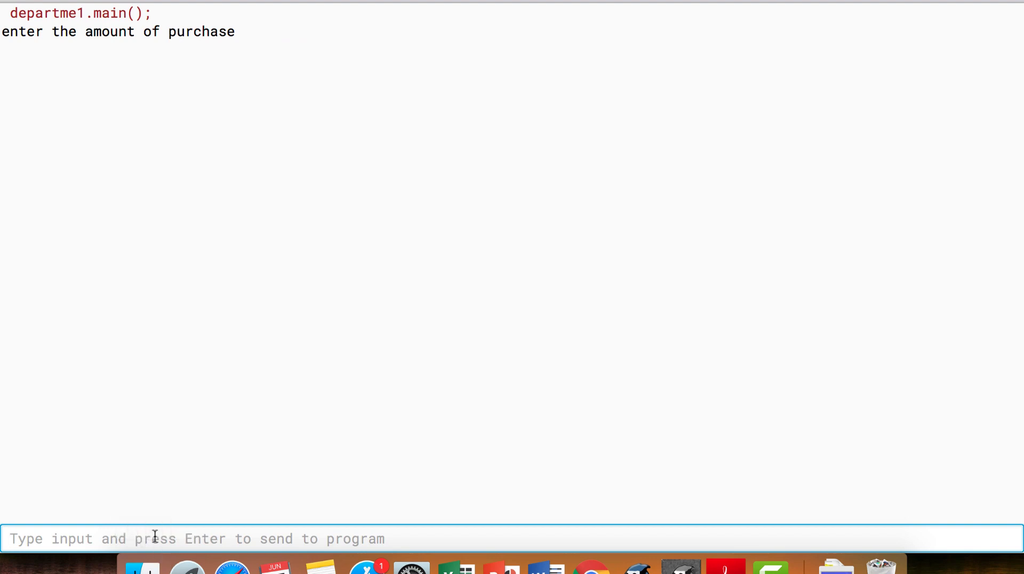
{"action": "type", "text": "3000"}
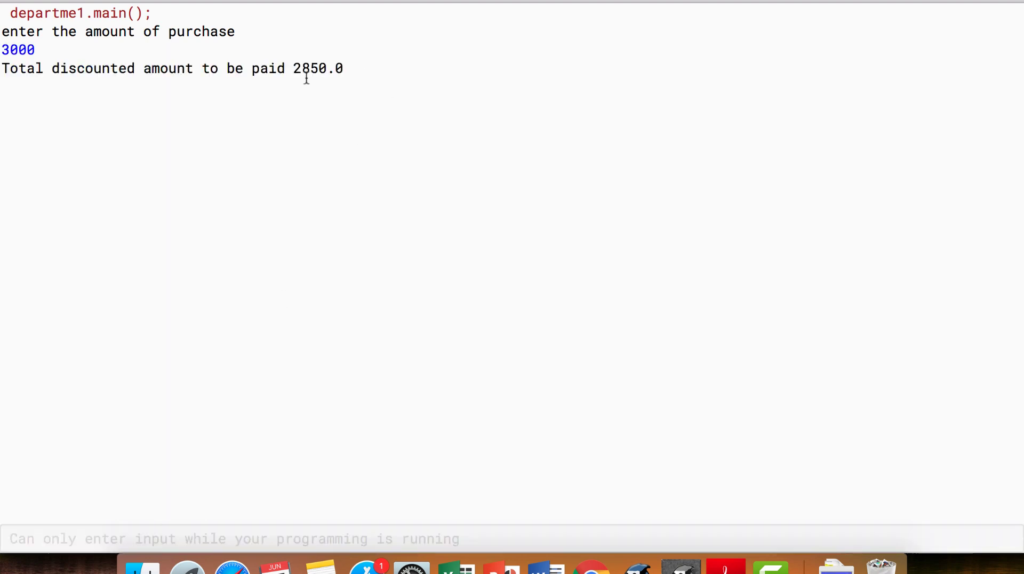
{"action": "mouse_move", "coordinate": [317, 94]}
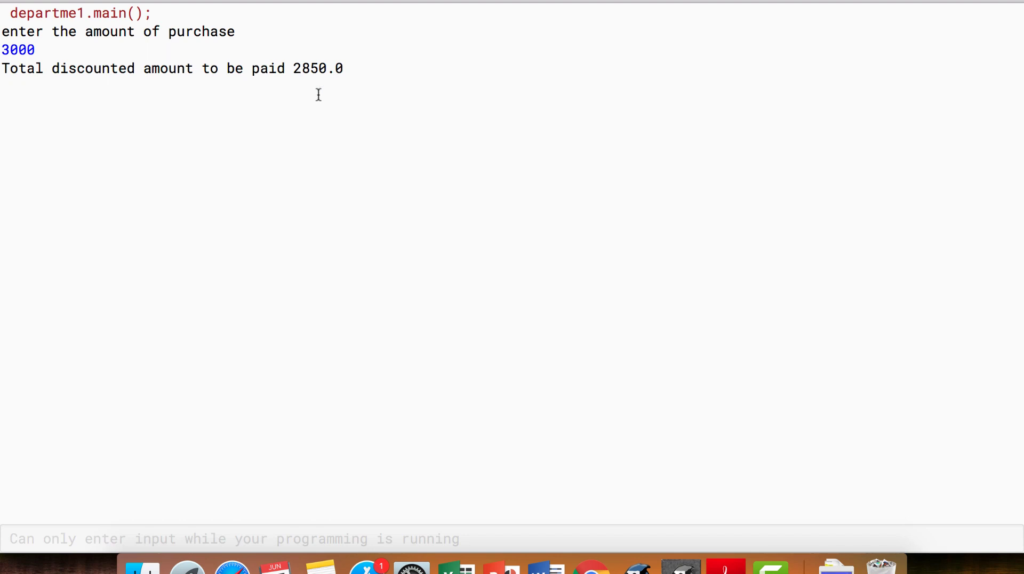
{"action": "mouse_move", "coordinate": [311, 88]}
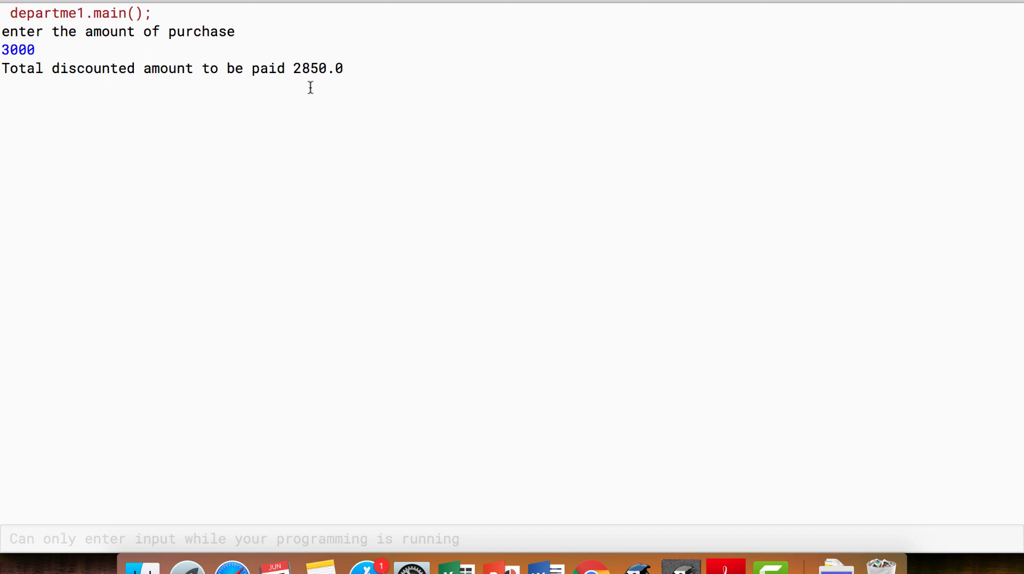
{"action": "mouse_move", "coordinate": [107, 52]}
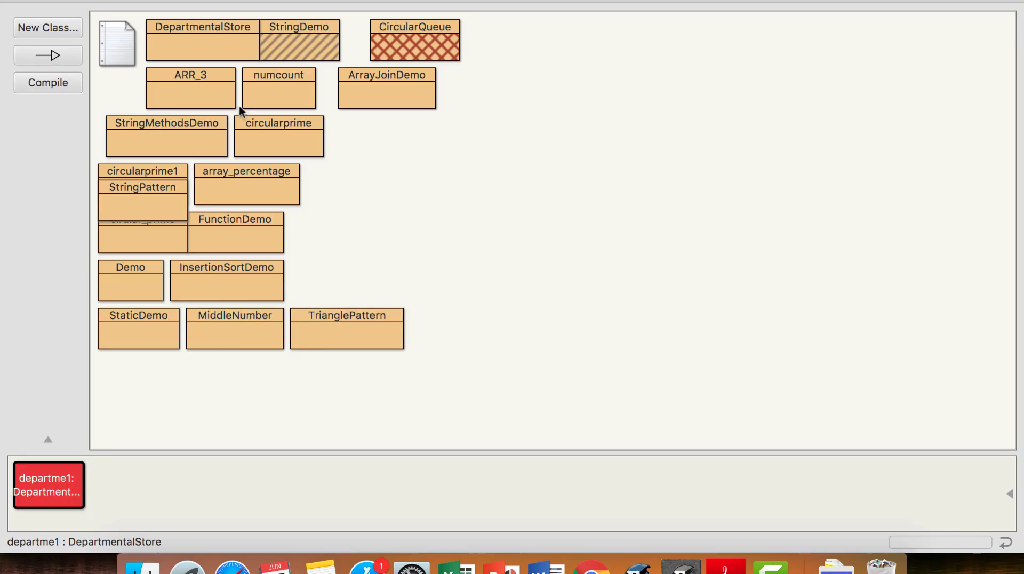
- Create the second instance departme2 and run main with a 15000 purchase, giving 13500.0
{"action": "right_click", "coordinate": [201, 40]}
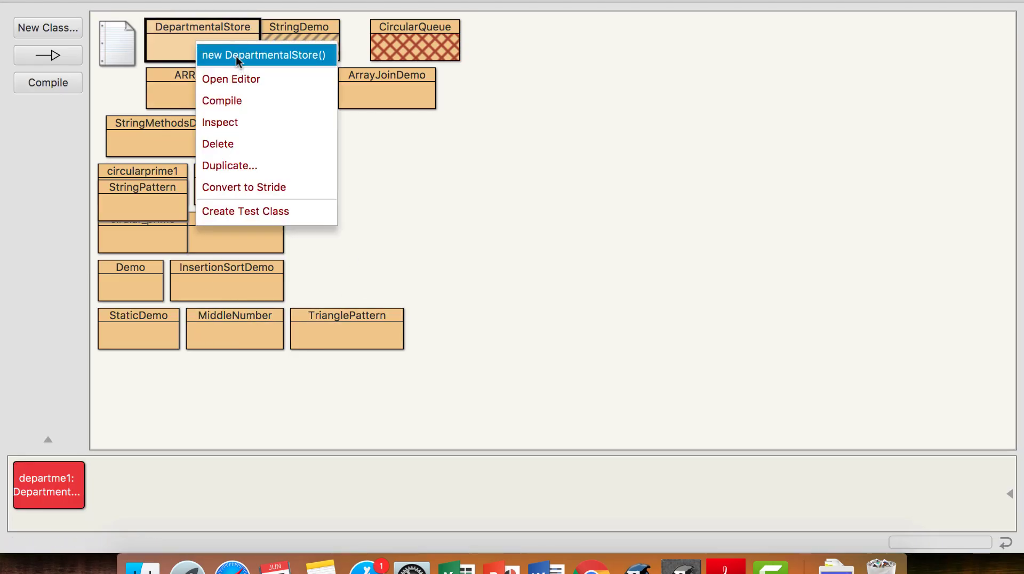
{"action": "left_click", "coordinate": [265, 54]}
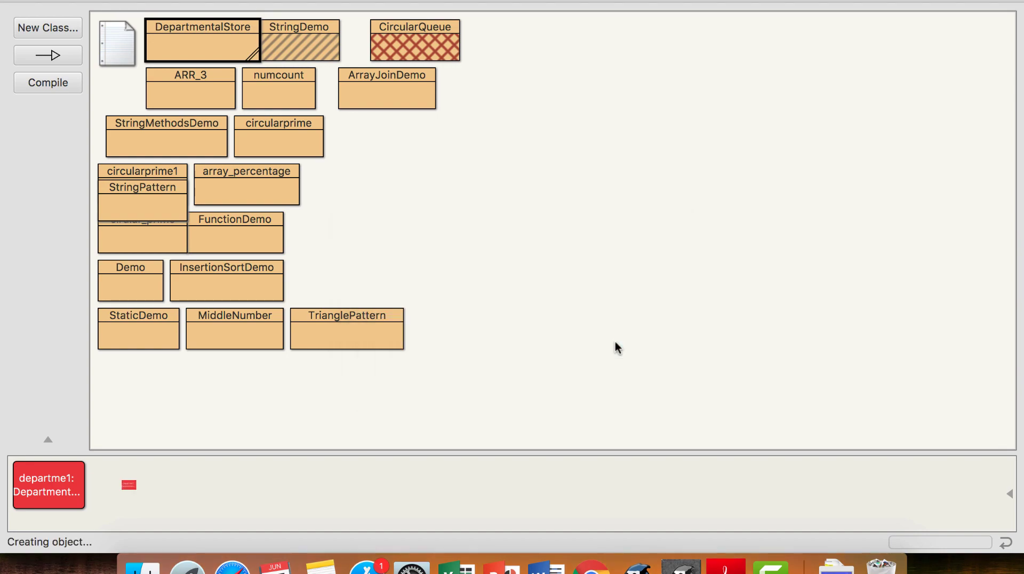
{"action": "left_click", "coordinate": [203, 41]}
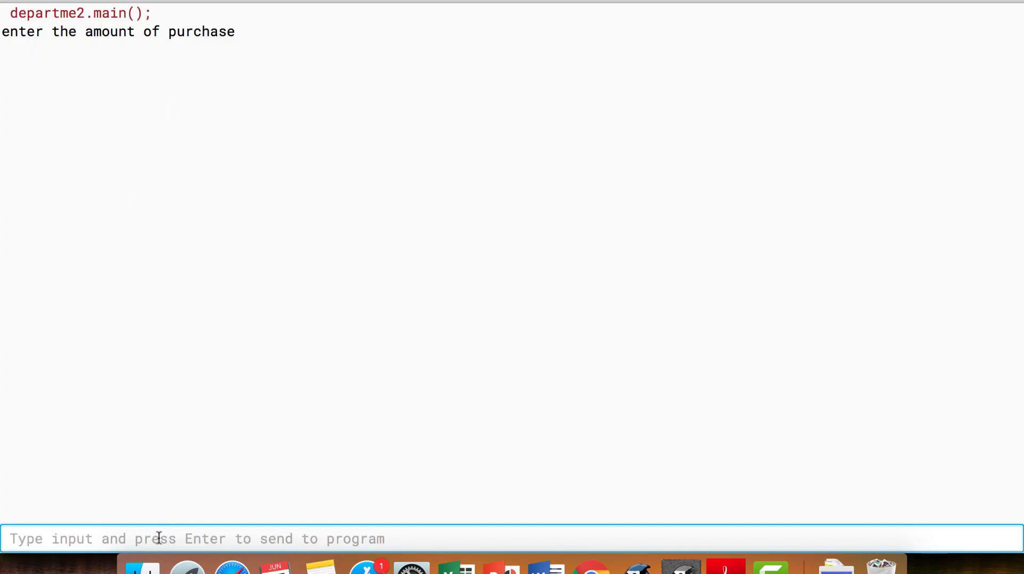
{"action": "type", "text": "15"}
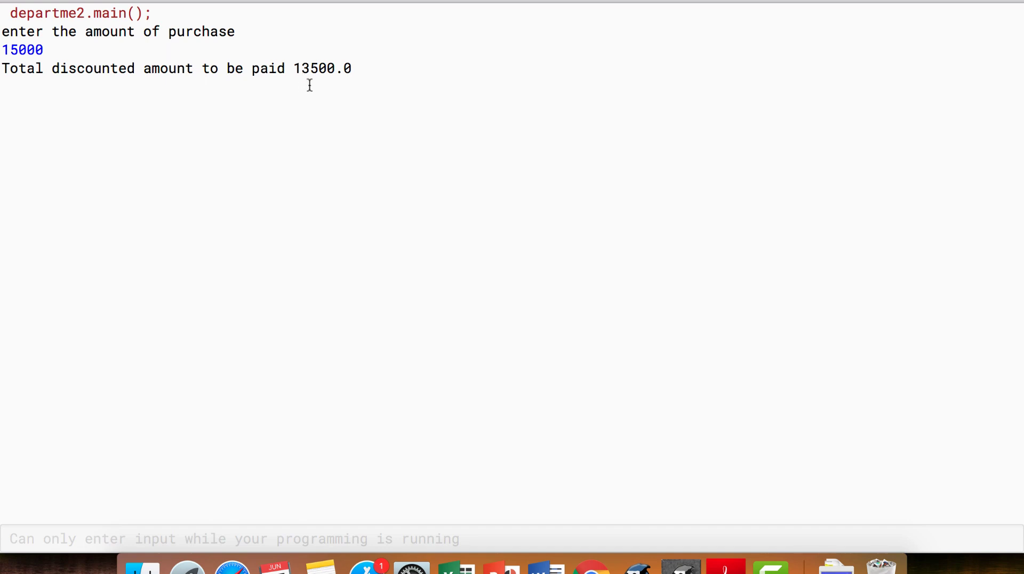
{"action": "mouse_move", "coordinate": [310, 82]}
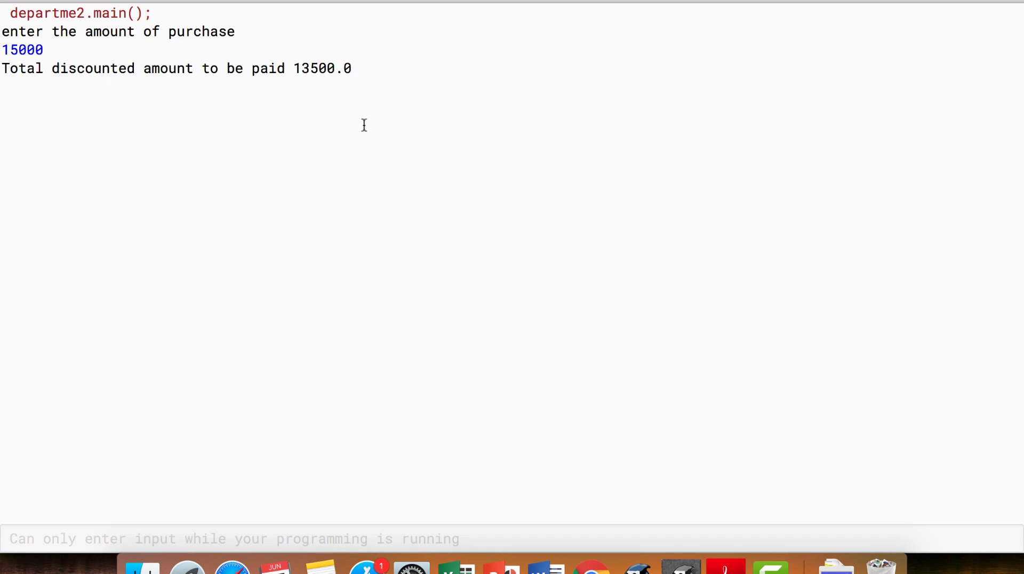
{"action": "mouse_move", "coordinate": [10, 3]}
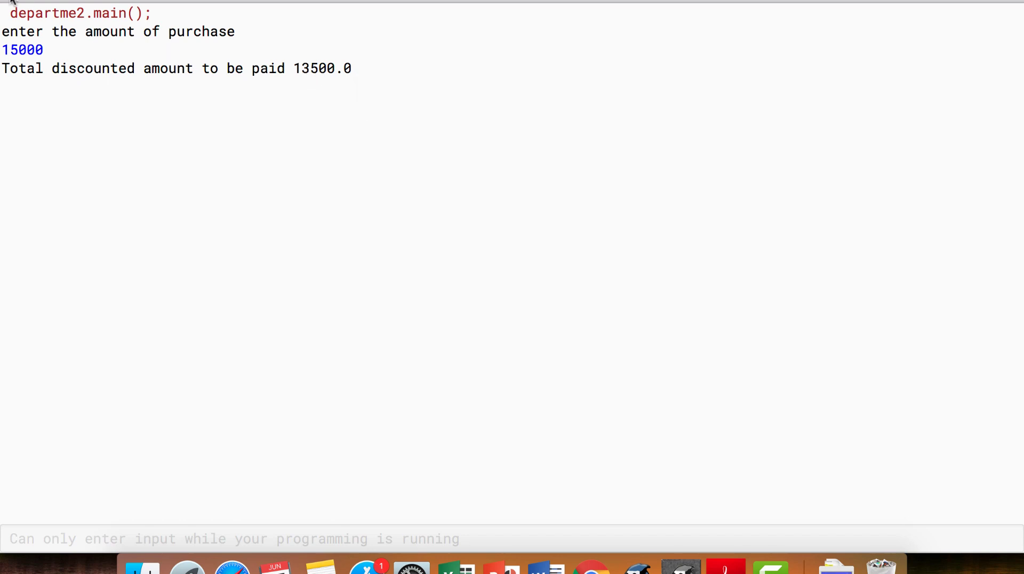